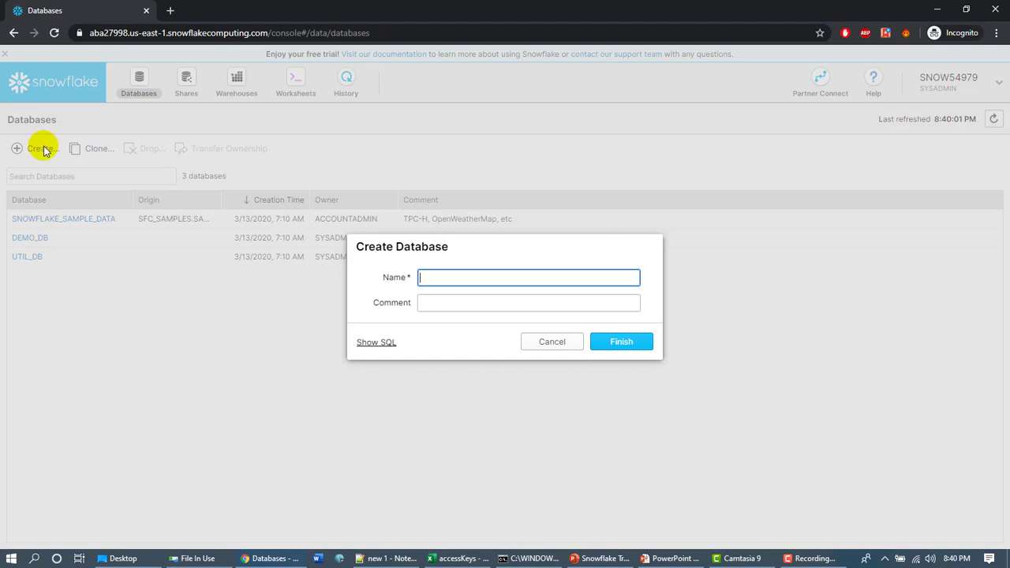
Step: Create a new database named mysnowdb and finish
{"action": "type", "text": "mysnow"}
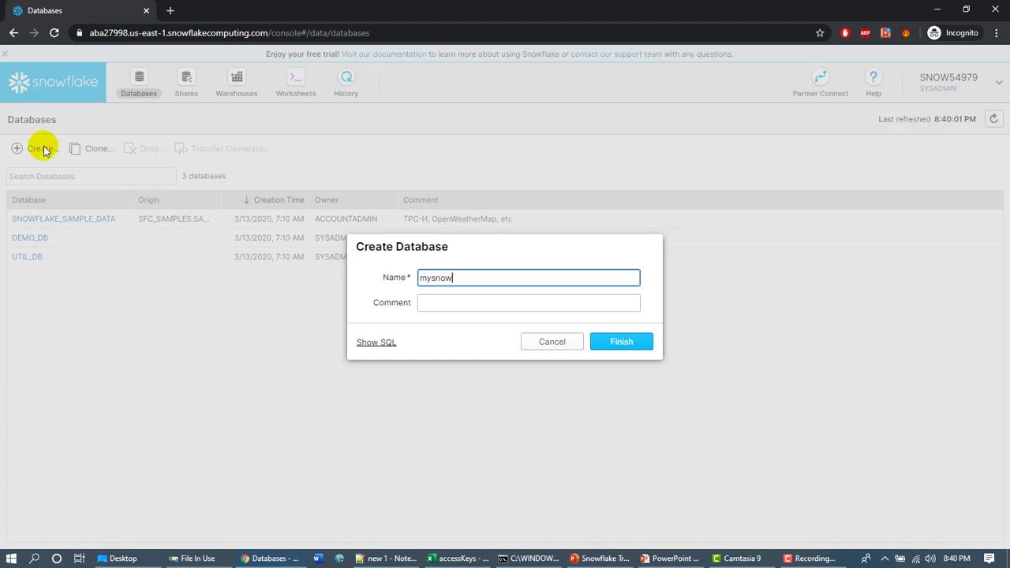
{"action": "type", "text": "db"}
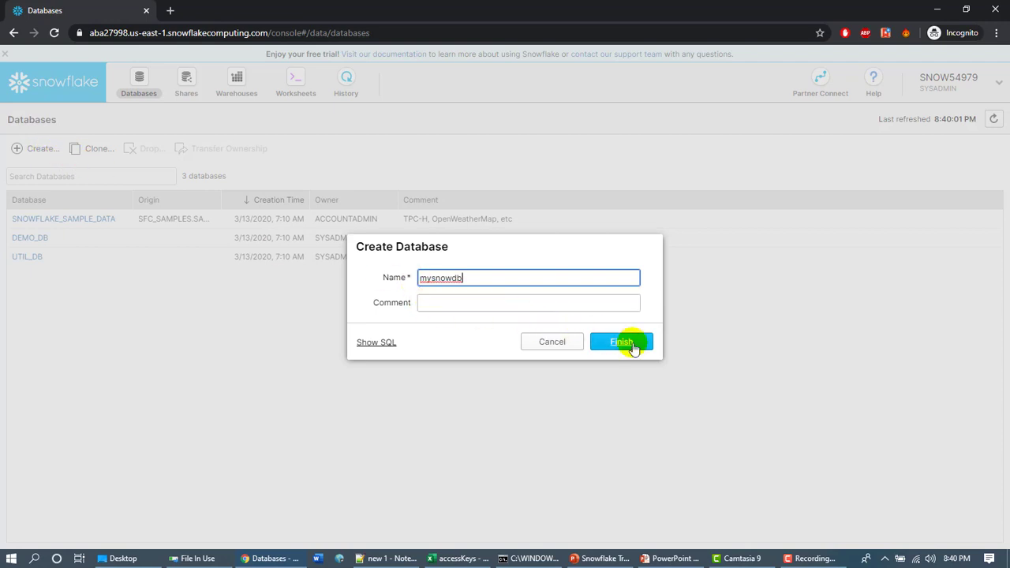
{"action": "left_click", "coordinate": [622, 341]}
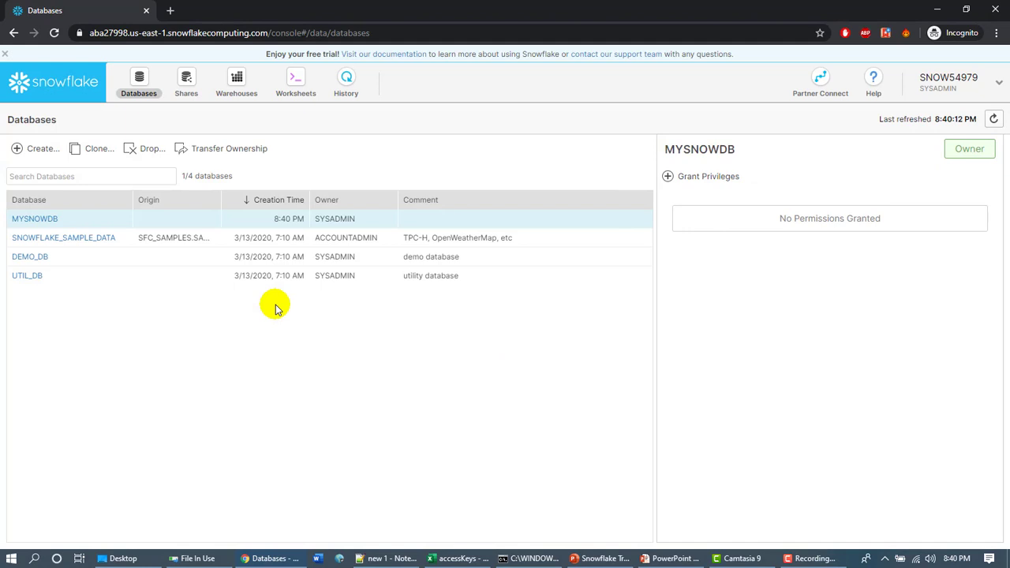
{"action": "mouse_move", "coordinate": [363, 370]}
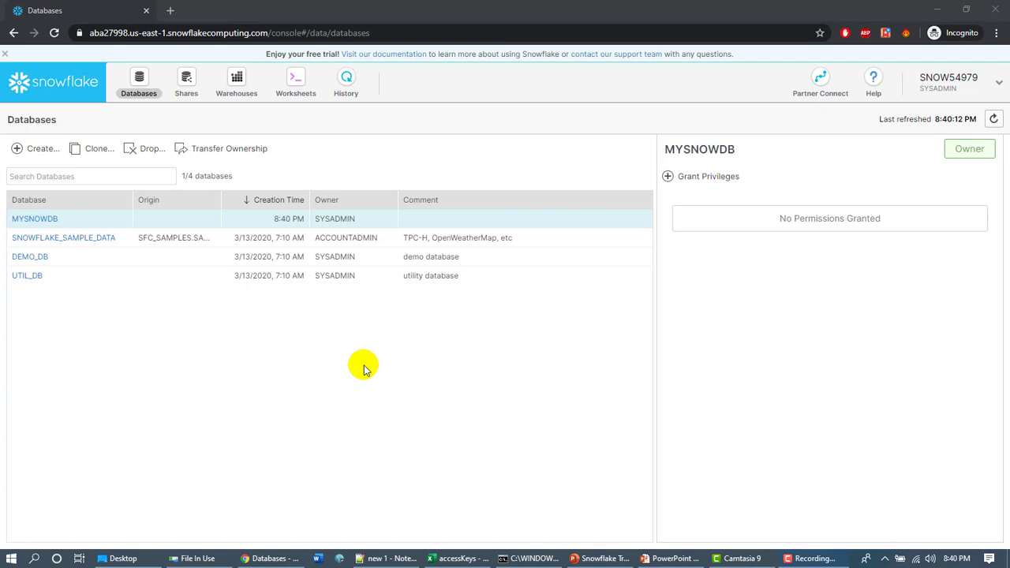
Step: Inside MYSNOWDB's Schemas list, create a new schema named myschema
{"action": "left_click", "coordinate": [35, 218]}
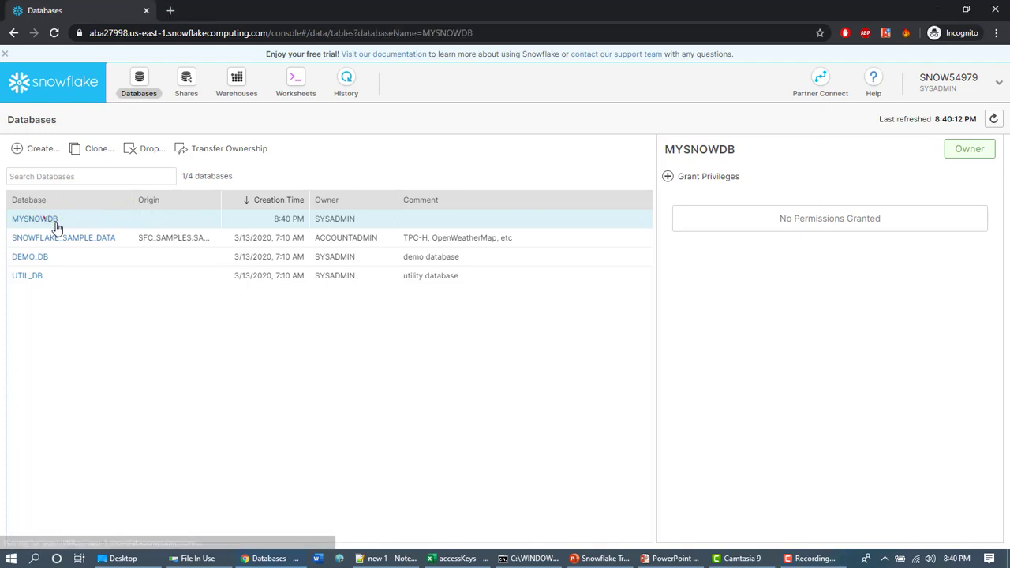
{"action": "left_click", "coordinate": [34, 217]}
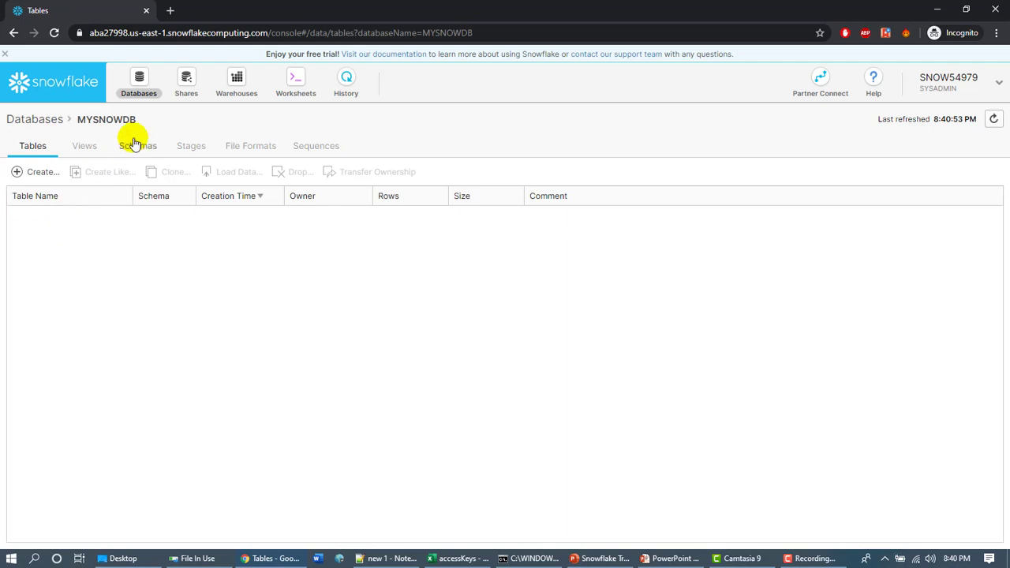
{"action": "left_click", "coordinate": [137, 145]}
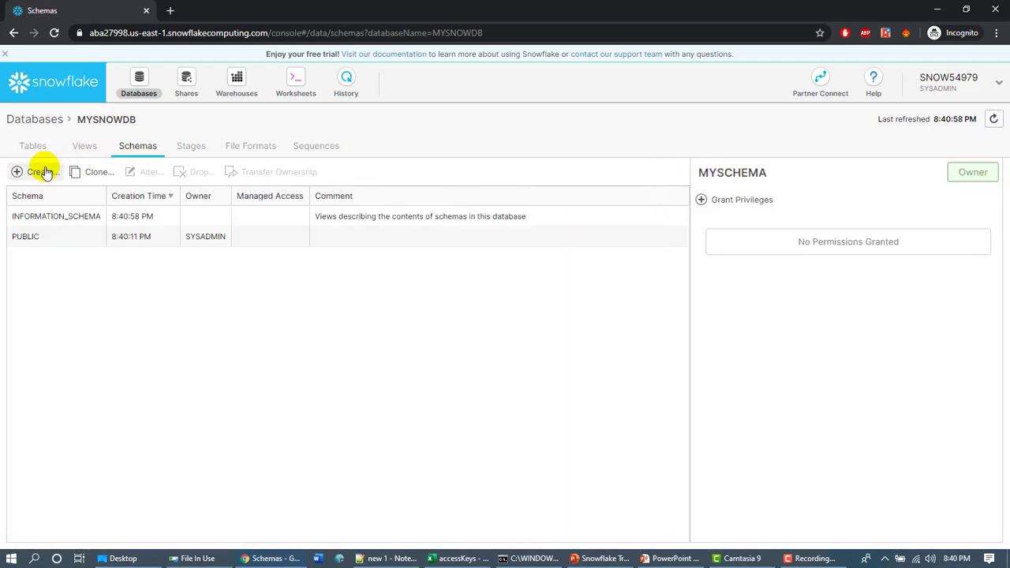
{"action": "left_click", "coordinate": [39, 172]}
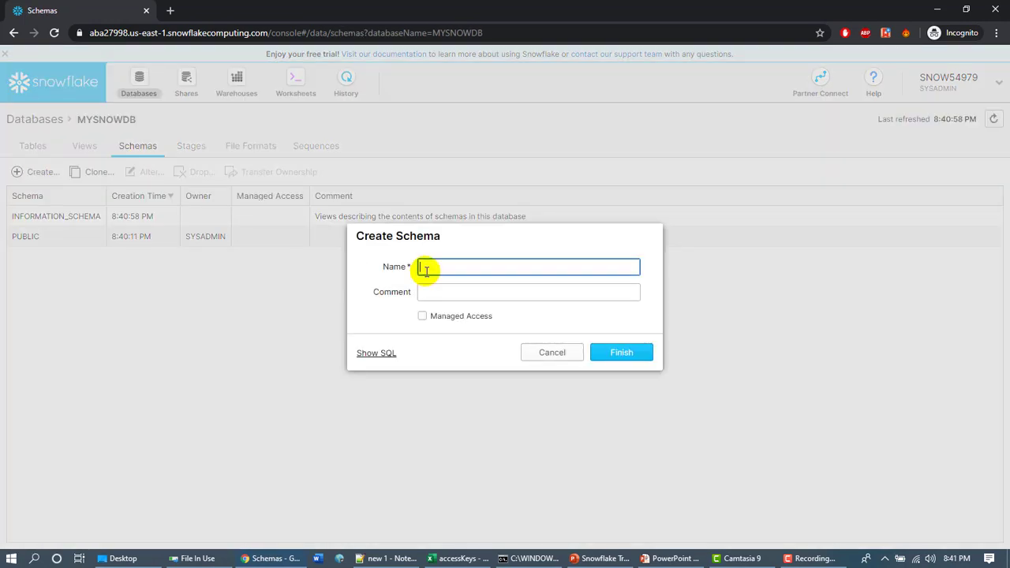
{"action": "type", "text": "myscahema"}
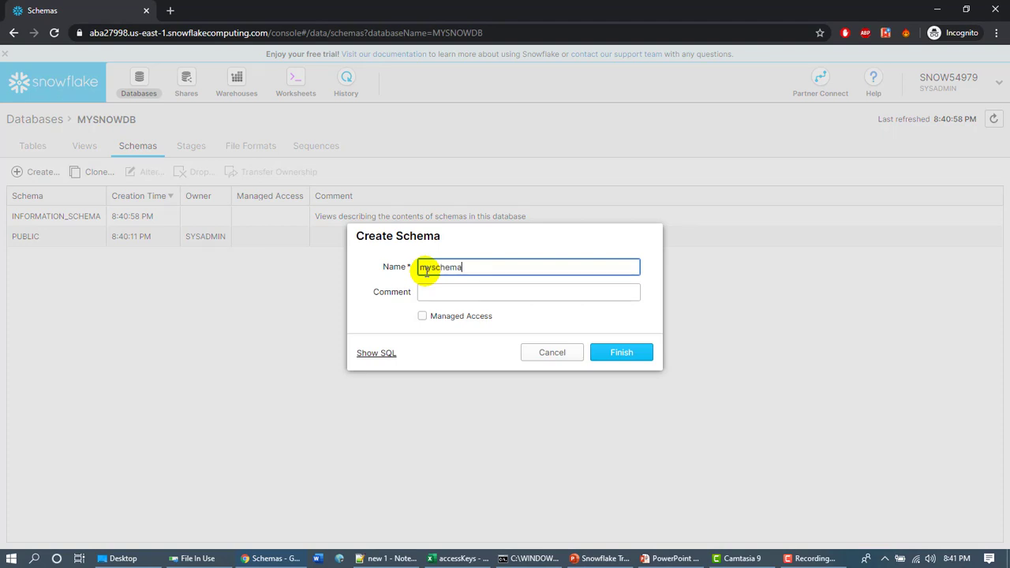
{"action": "left_click", "coordinate": [527, 291]}
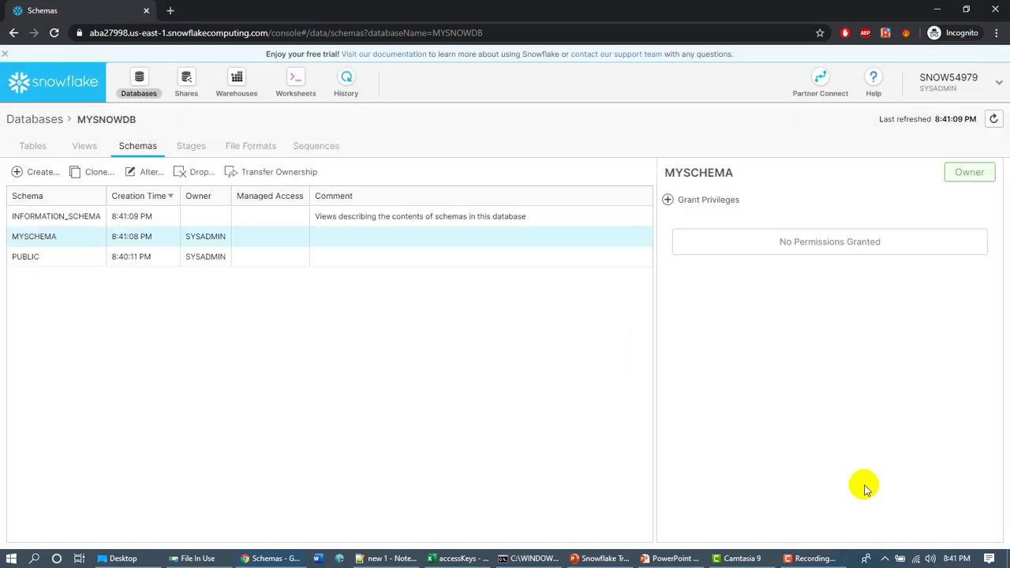
{"action": "mouse_move", "coordinate": [418, 398]}
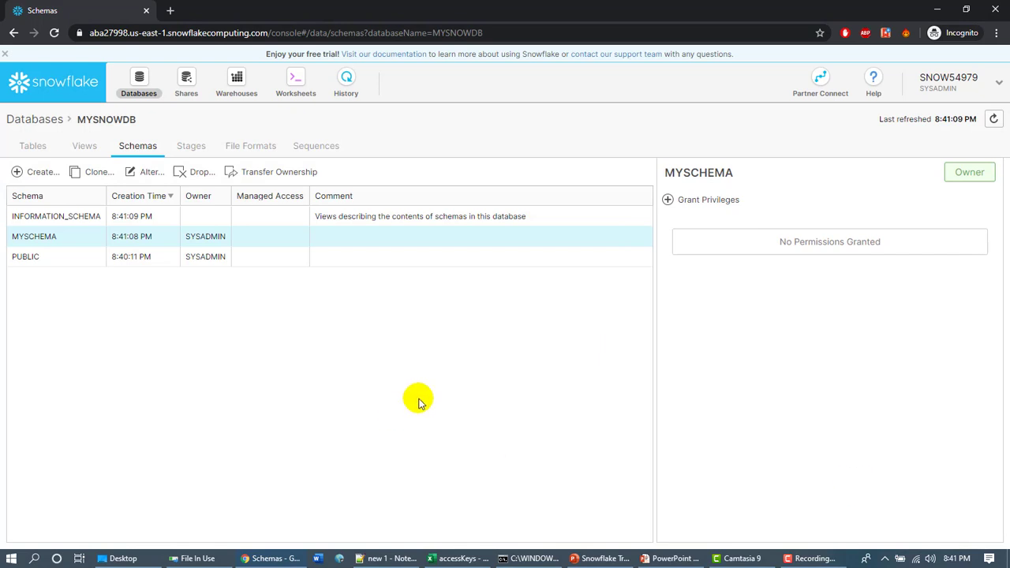
Step: Start a new stage in MYSNOWDB backed by an existing Amazon S3 location
{"action": "left_click", "coordinate": [191, 145]}
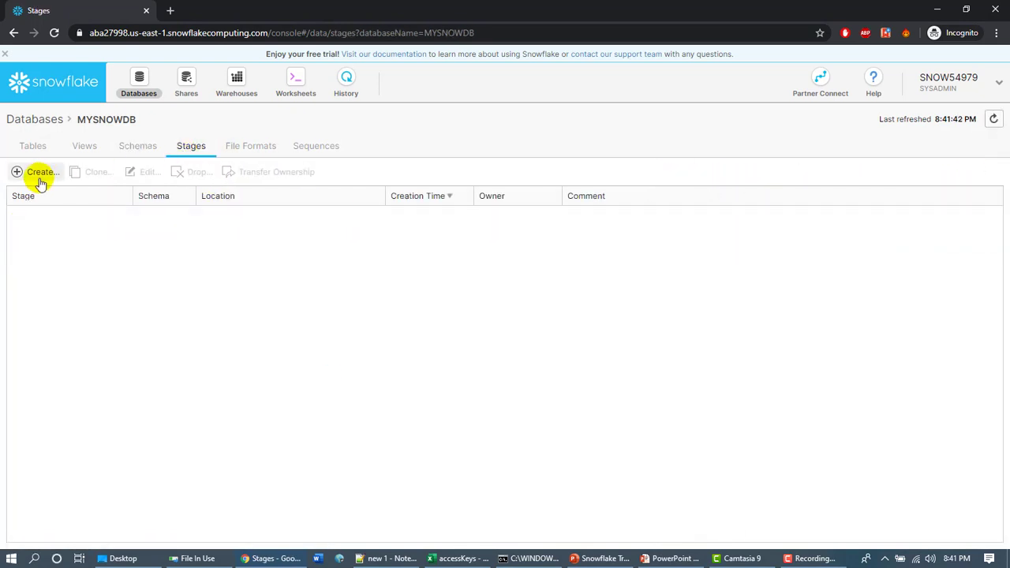
{"action": "left_click", "coordinate": [41, 172]}
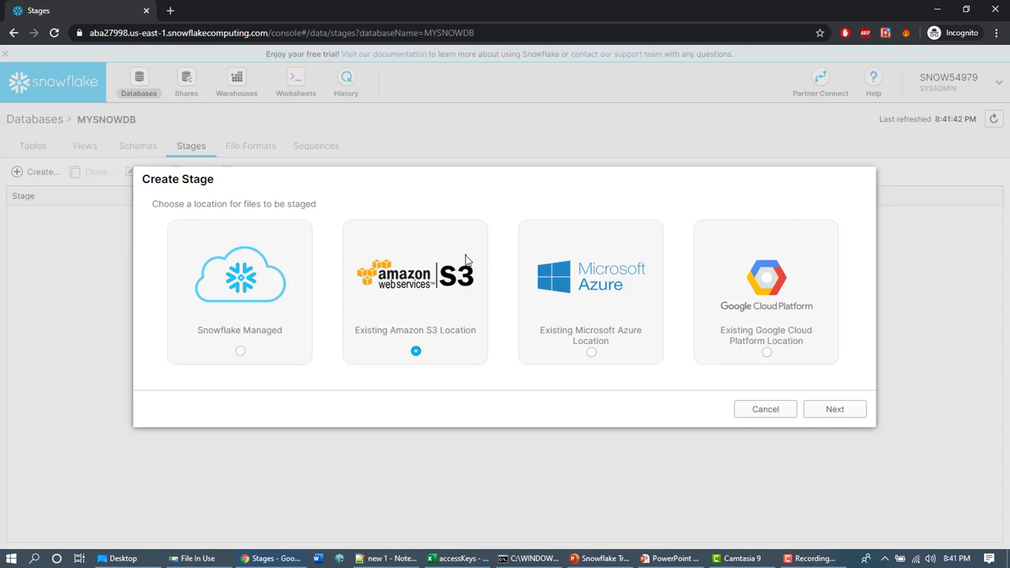
{"action": "left_click", "coordinate": [833, 409]}
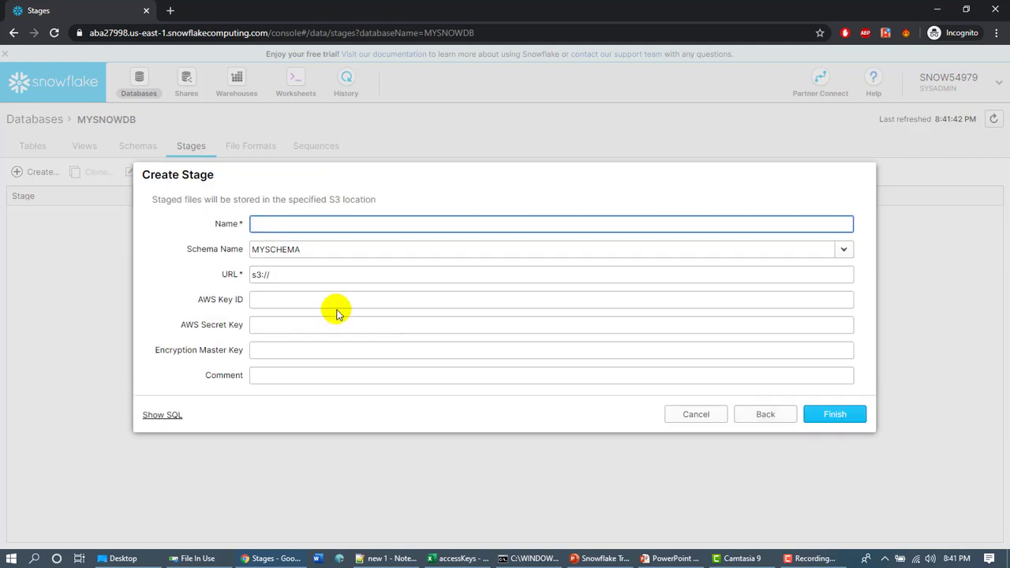
Step: Name the stage mys3stage, point it at s3://zawsbucket with credentials, and finish
{"action": "type", "text": "my"}
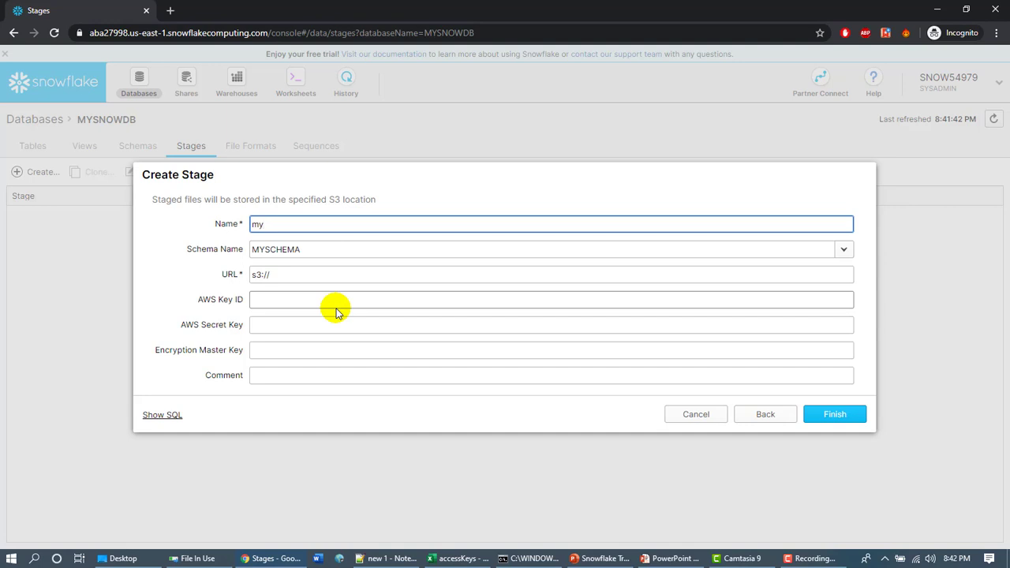
{"action": "type", "text": "s3stage"}
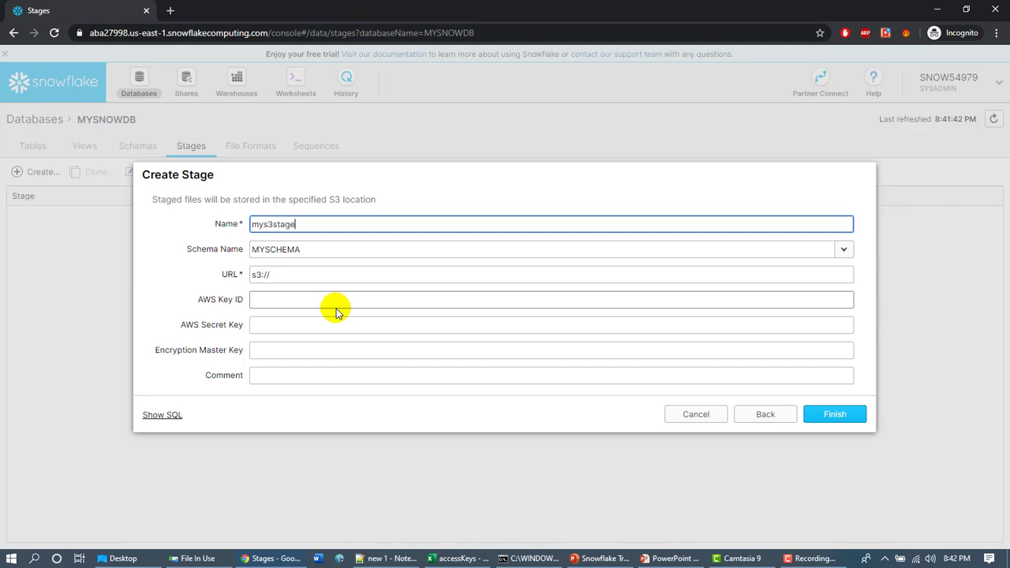
{"action": "type", "text": "a"}
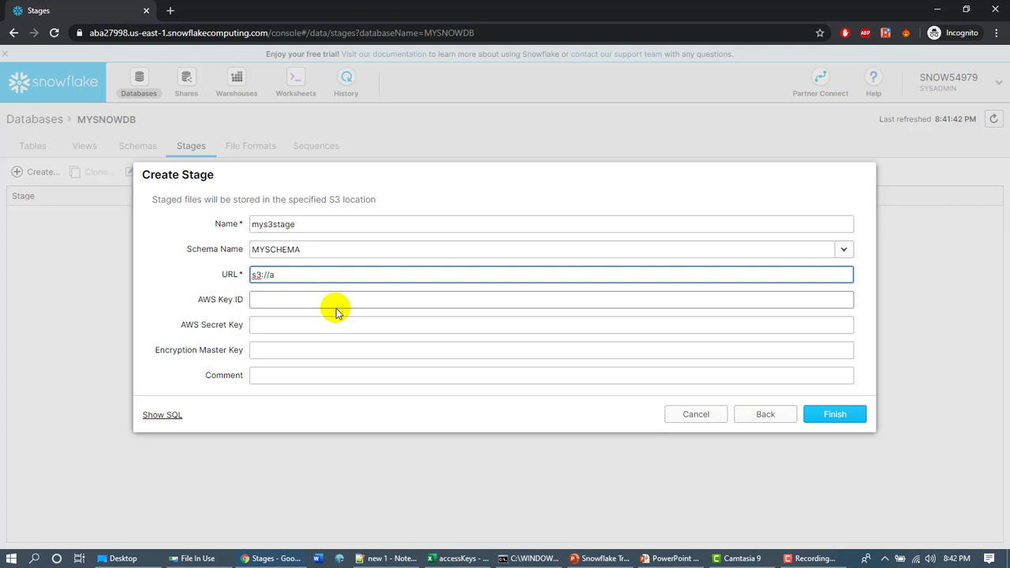
{"action": "type", "text": "zw"}
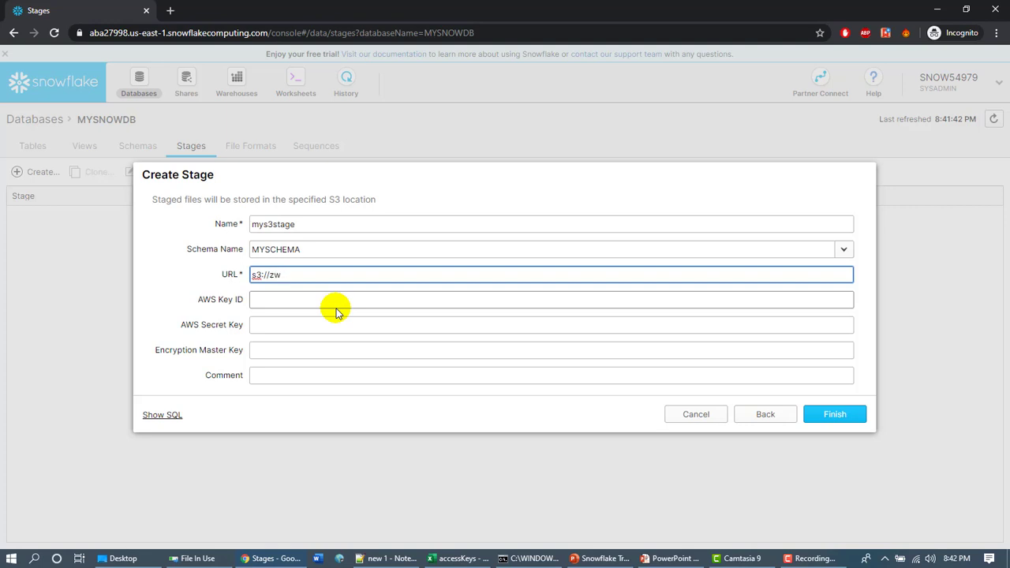
{"action": "type", "text": "awsbu"}
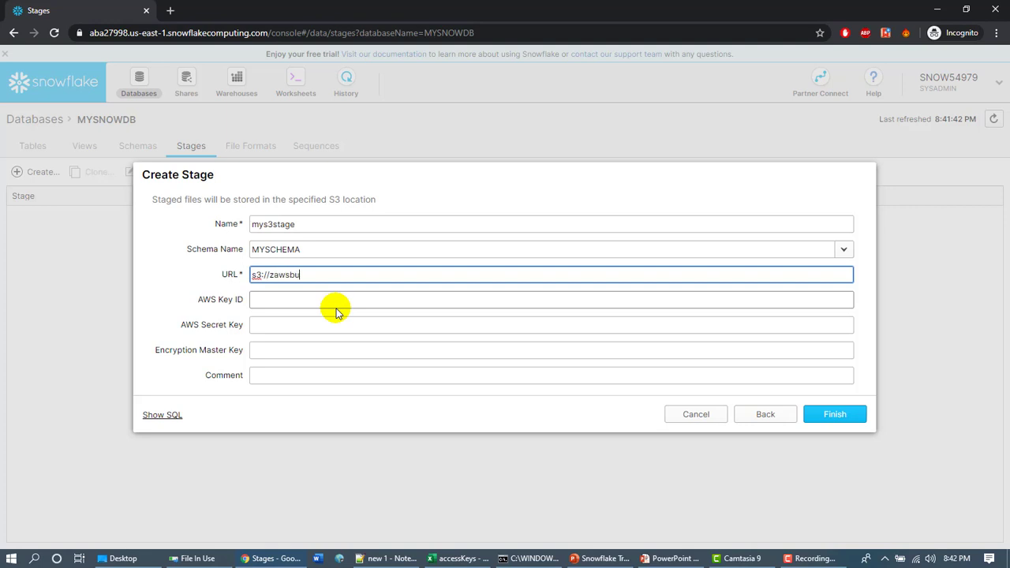
{"action": "type", "text": "cket"}
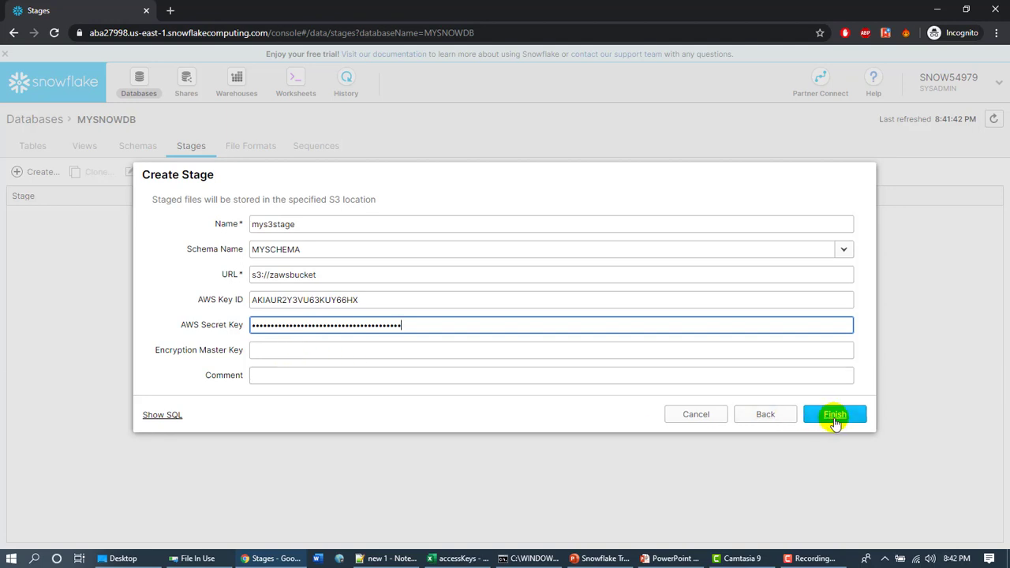
{"action": "left_click", "coordinate": [833, 414]}
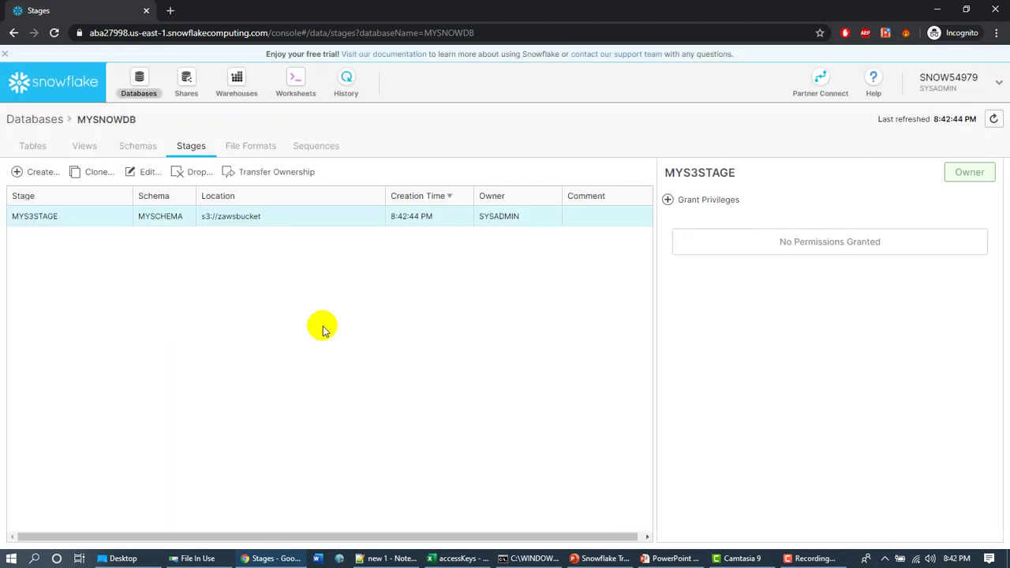
{"action": "mouse_move", "coordinate": [776, 451]}
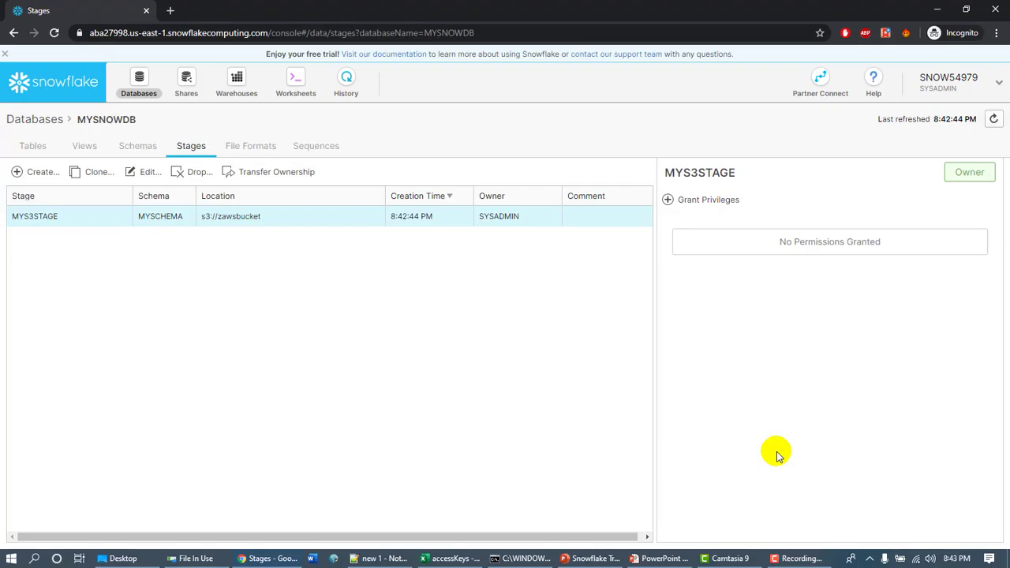
Step: Create a CSV file format named myfileformat in MYSCHEMA
{"action": "left_click", "coordinate": [251, 145]}
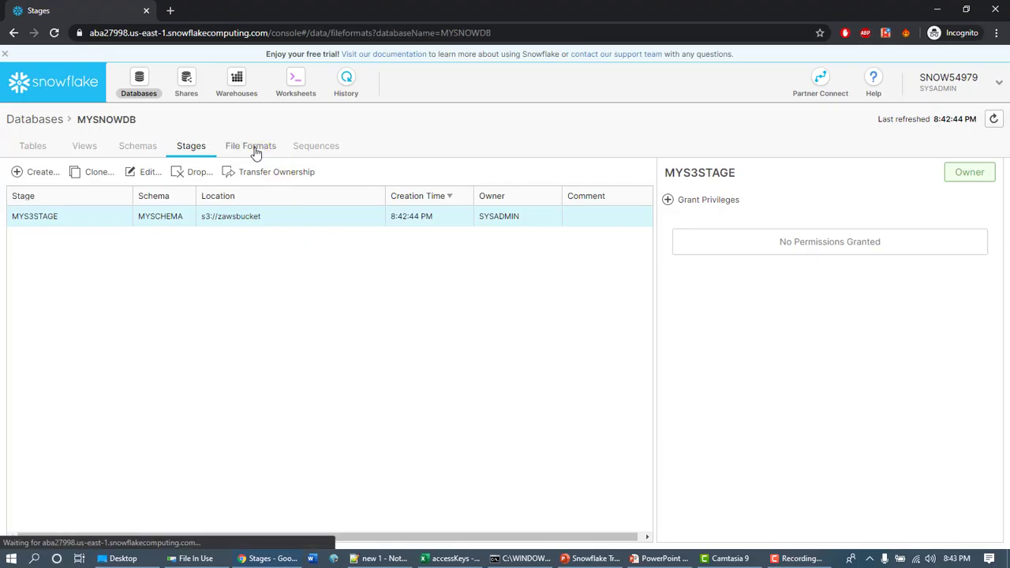
{"action": "left_click", "coordinate": [249, 145]}
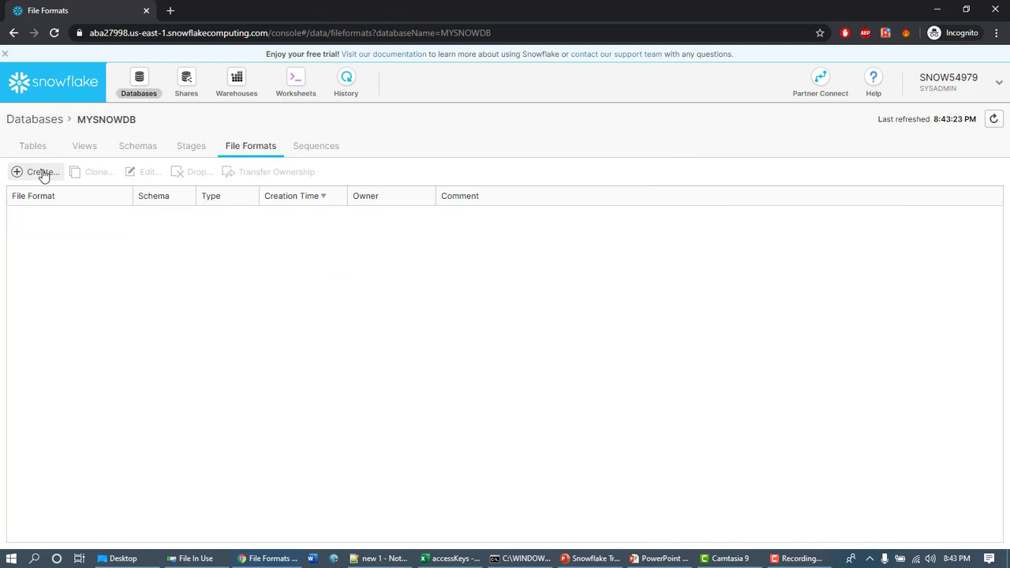
{"action": "left_click", "coordinate": [38, 172]}
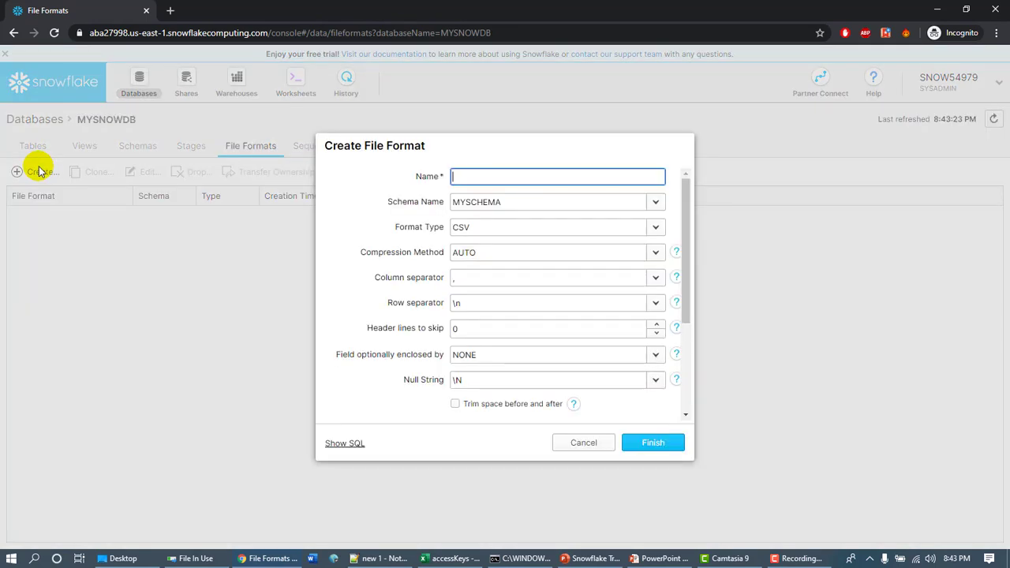
{"action": "type", "text": "my"}
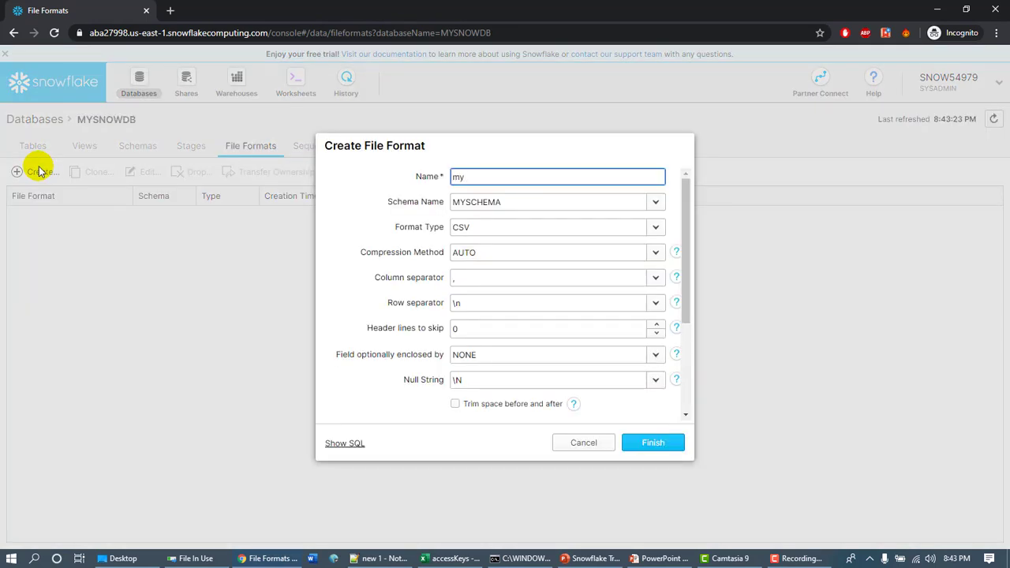
{"action": "type", "text": "fileformat"}
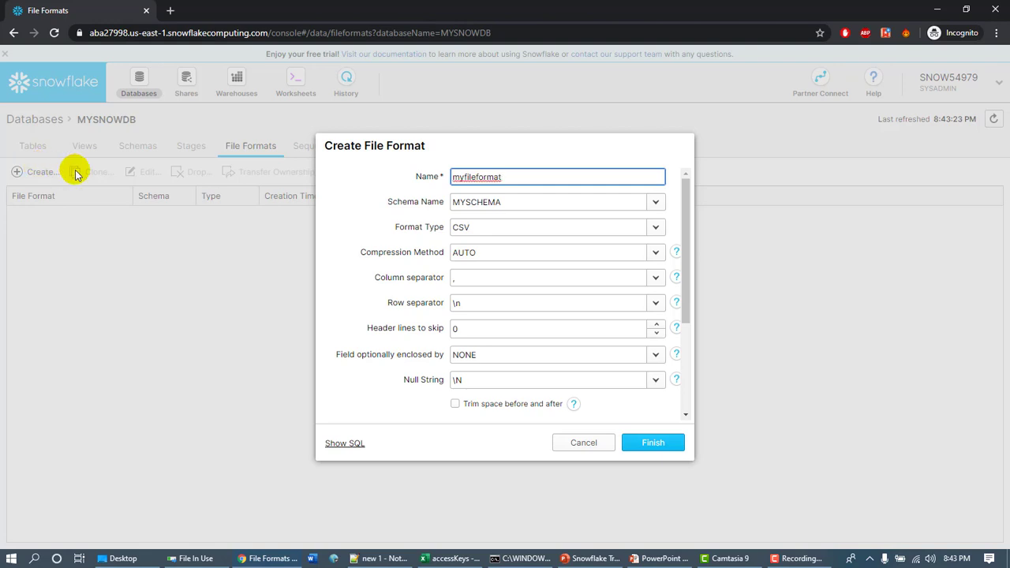
{"action": "mouse_move", "coordinate": [442, 205]}
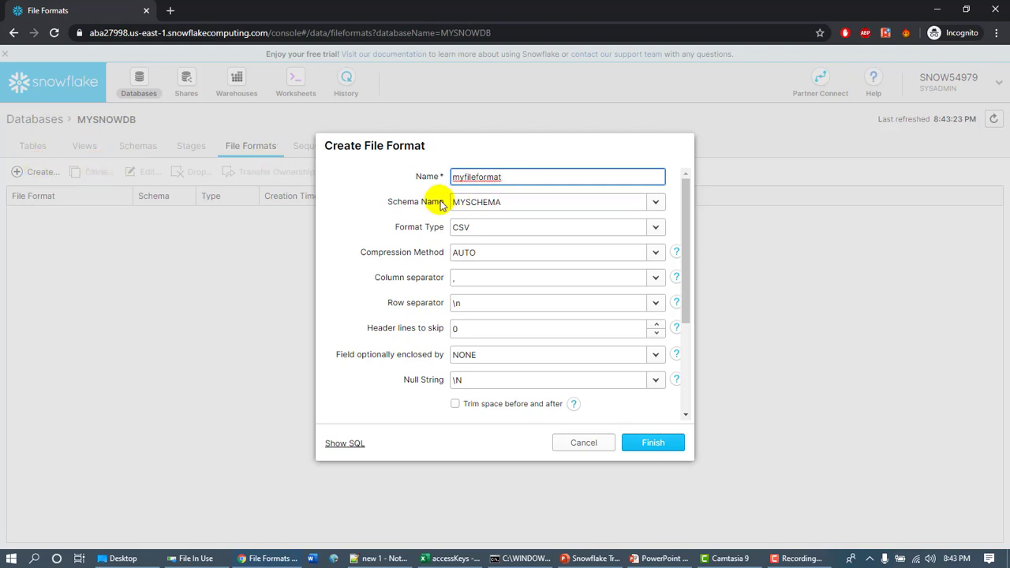
{"action": "mouse_move", "coordinate": [420, 240]}
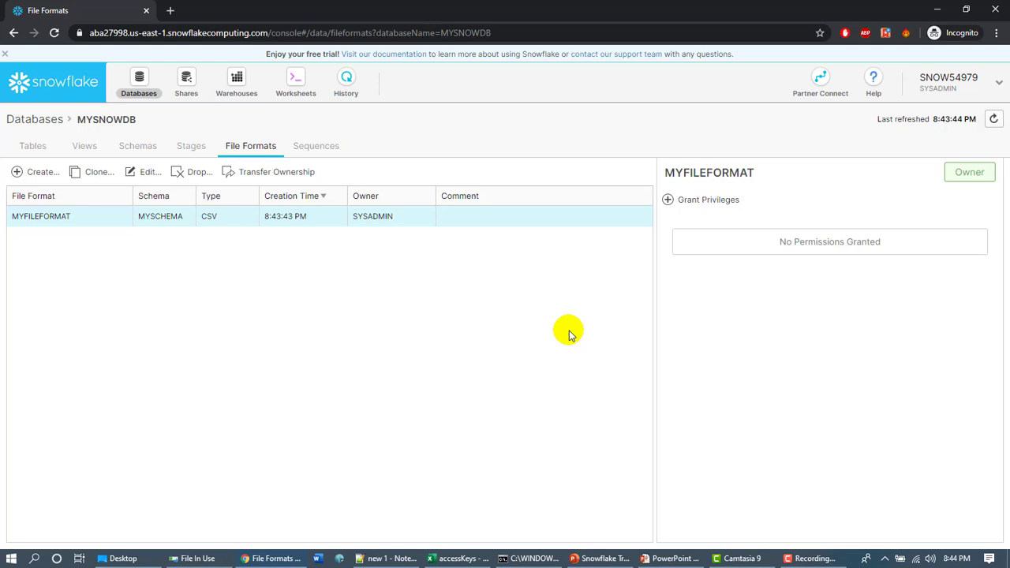
Step: In the worksheet, run SHOW DATABASES and SHOW SCHEMAS to list MYSNOWDB's schemas
{"action": "left_click", "coordinate": [296, 82]}
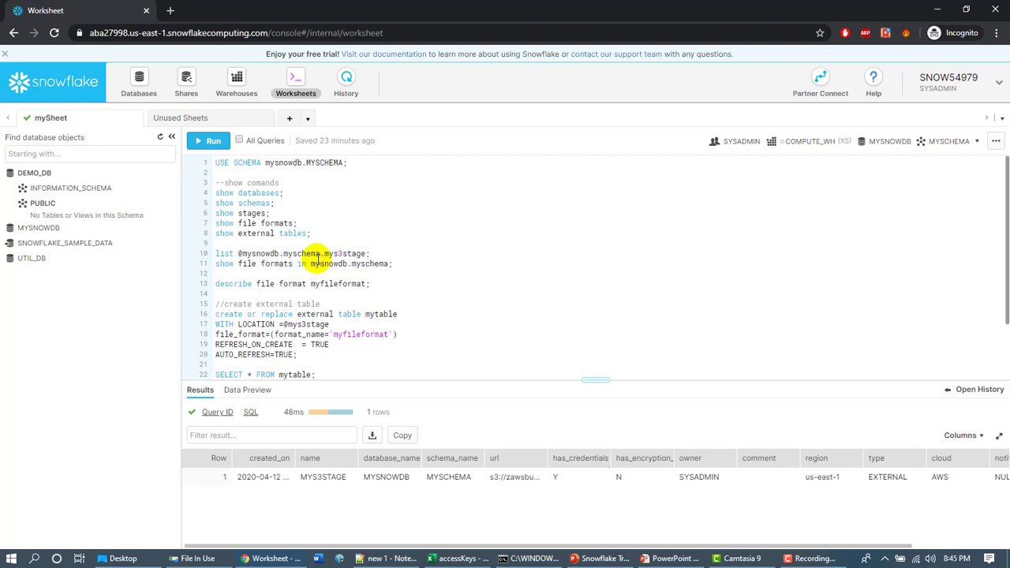
{"action": "mouse_move", "coordinate": [335, 237]}
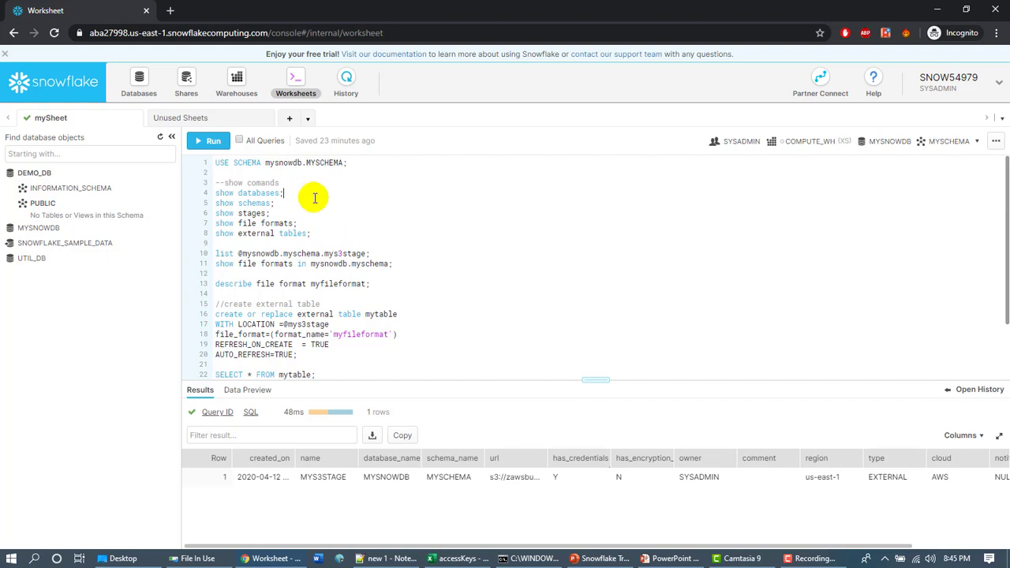
{"action": "left_click", "coordinate": [208, 141]}
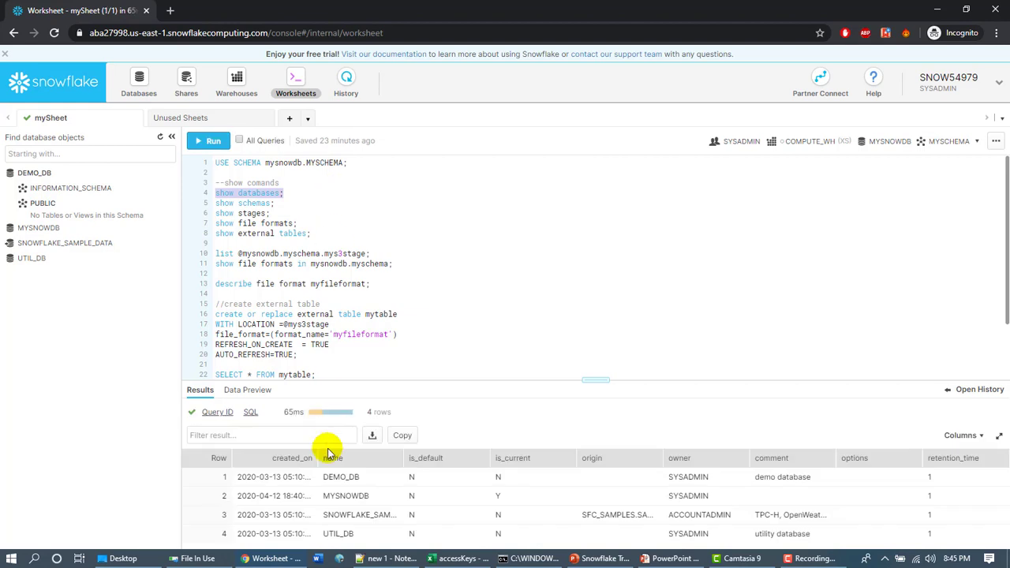
{"action": "left_click", "coordinate": [289, 202]}
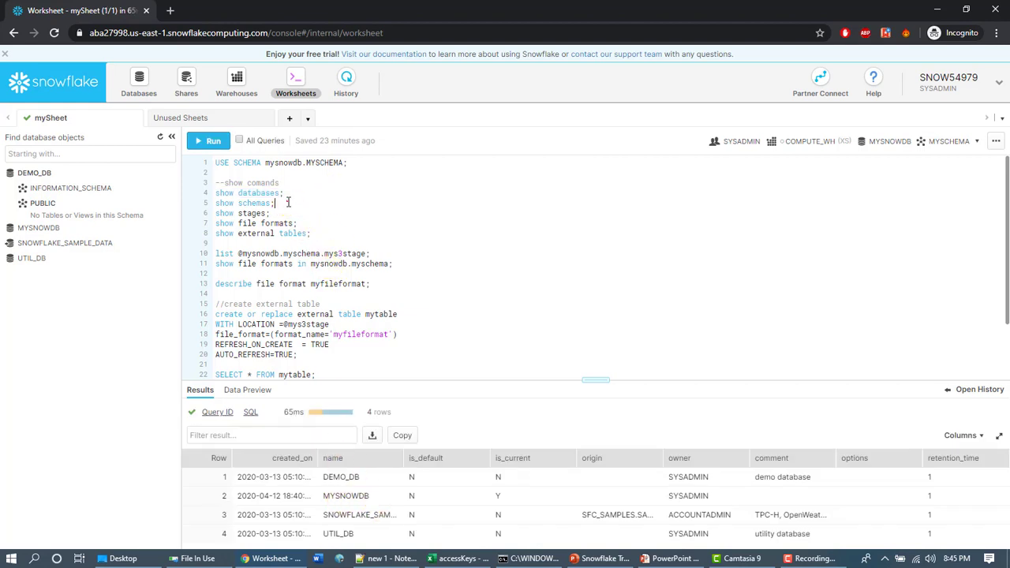
{"action": "left_click", "coordinate": [208, 139]}
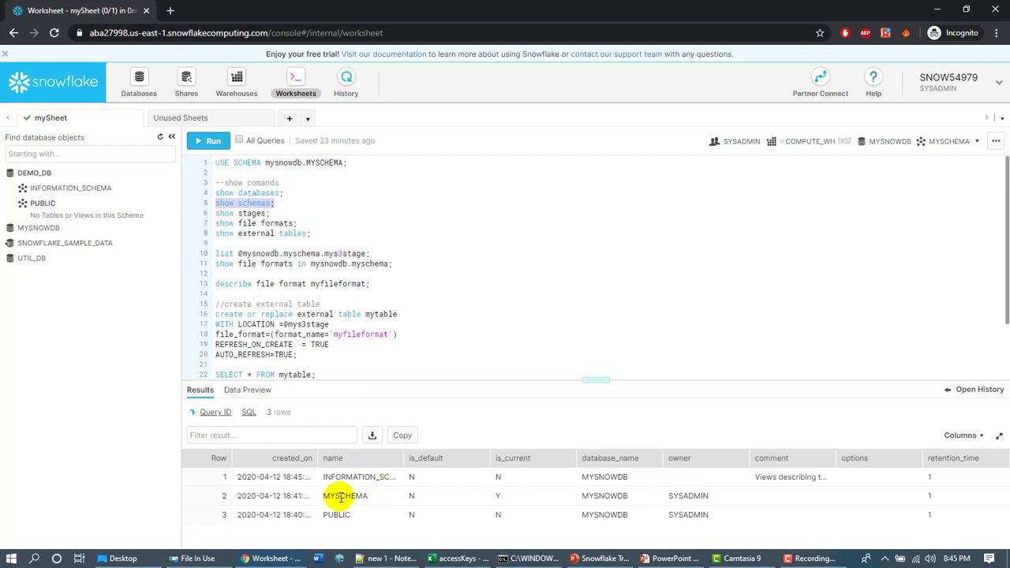
Step: Run SHOW STAGES and SHOW FILE FORMATS, listing MYS3STAGE and MYFILEFORMAT
{"action": "left_click", "coordinate": [208, 139]}
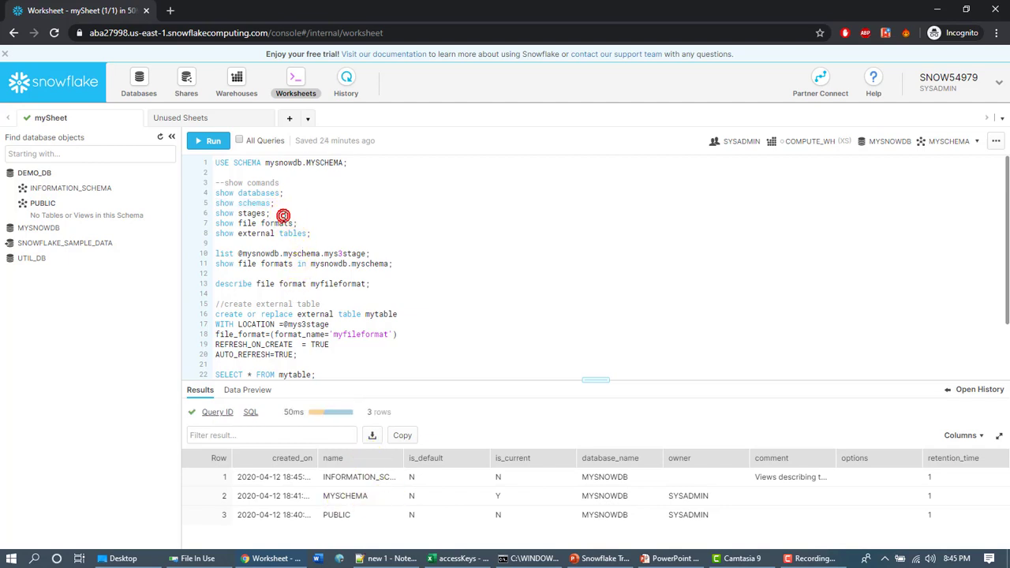
{"action": "left_click", "coordinate": [210, 139]}
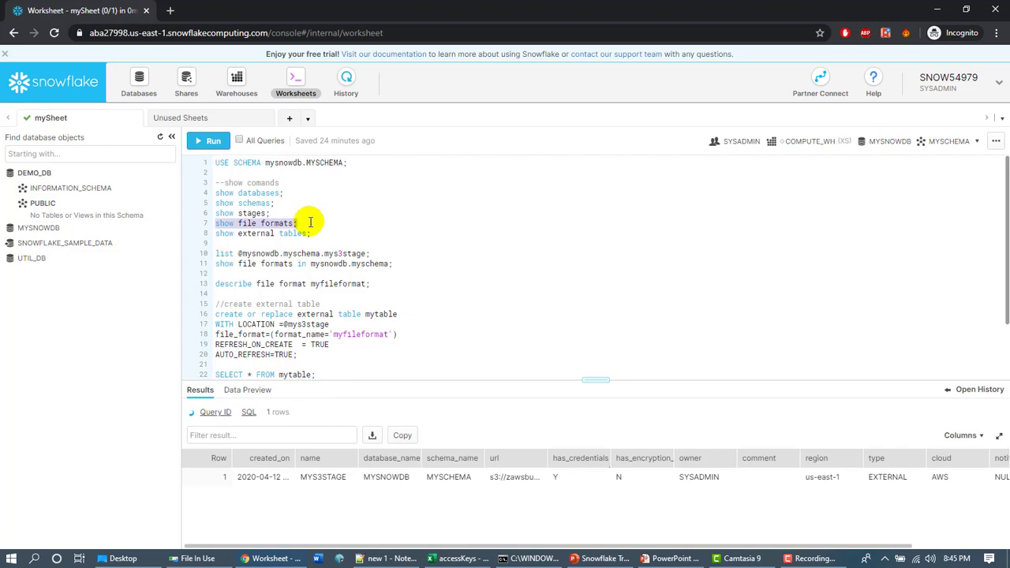
{"action": "left_click", "coordinate": [208, 140]}
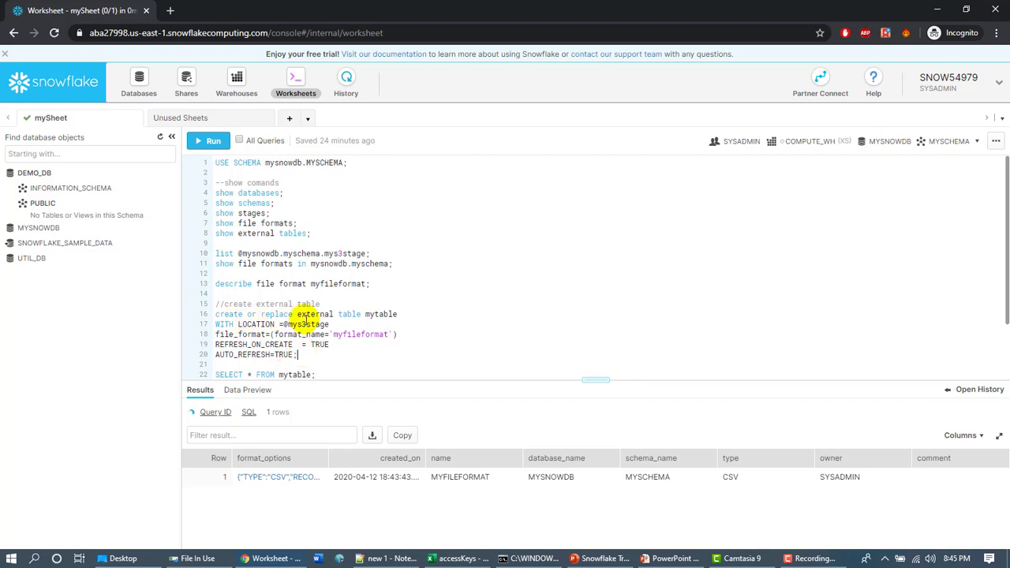
{"action": "double_click", "coordinate": [382, 314]}
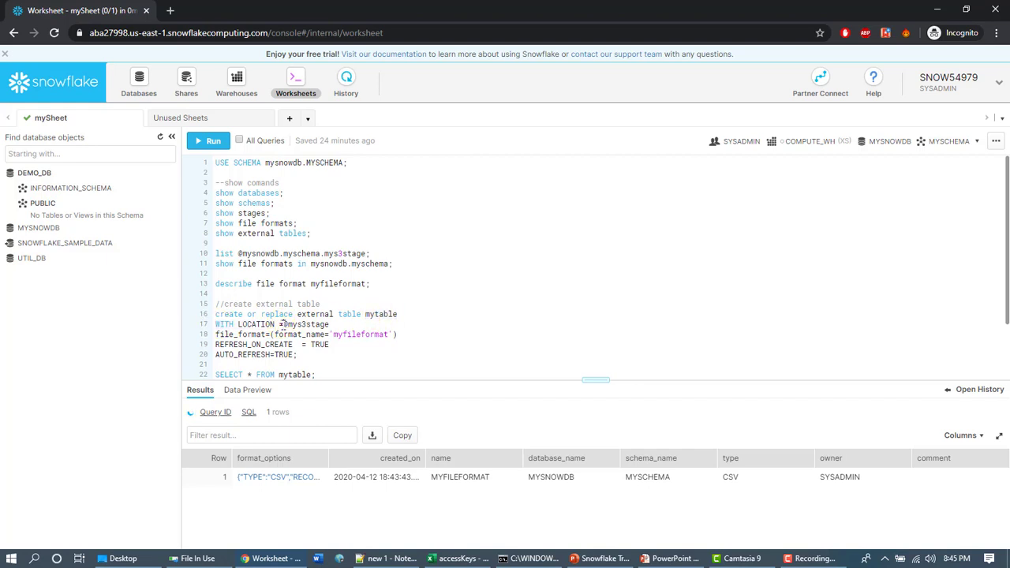
{"action": "double_click", "coordinate": [306, 325]}
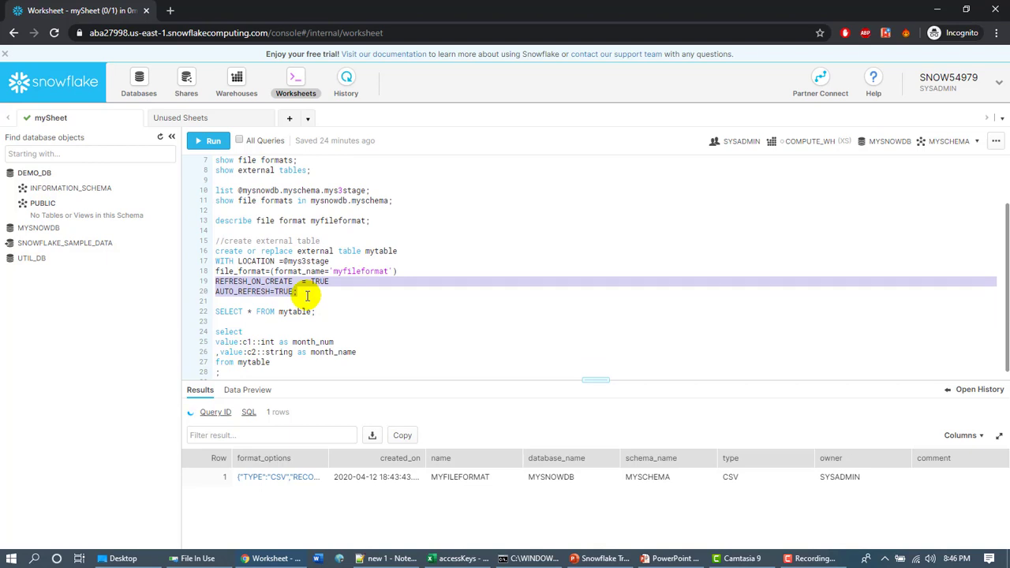
{"action": "left_click", "coordinate": [306, 297]}
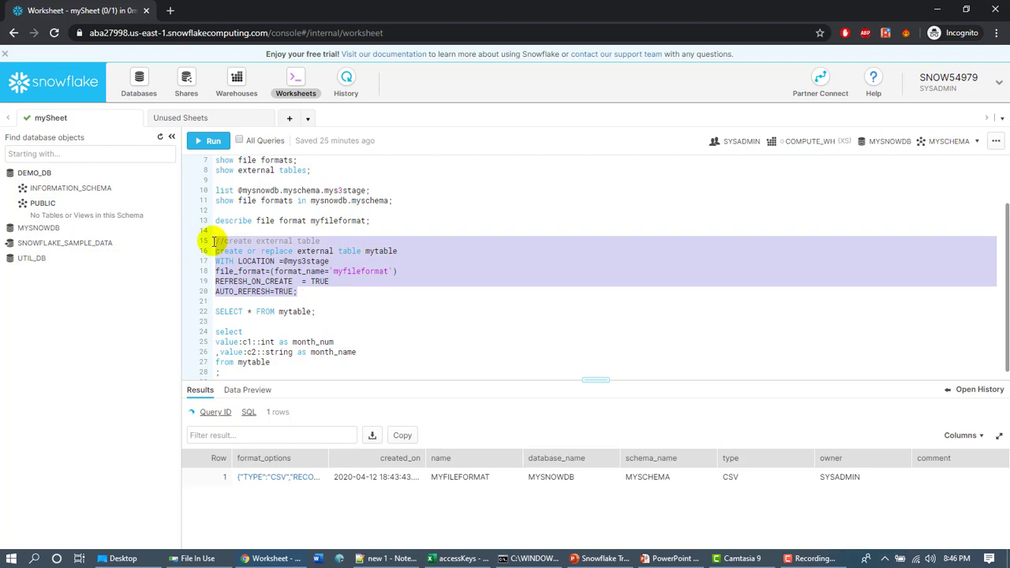
{"action": "left_click", "coordinate": [209, 141]}
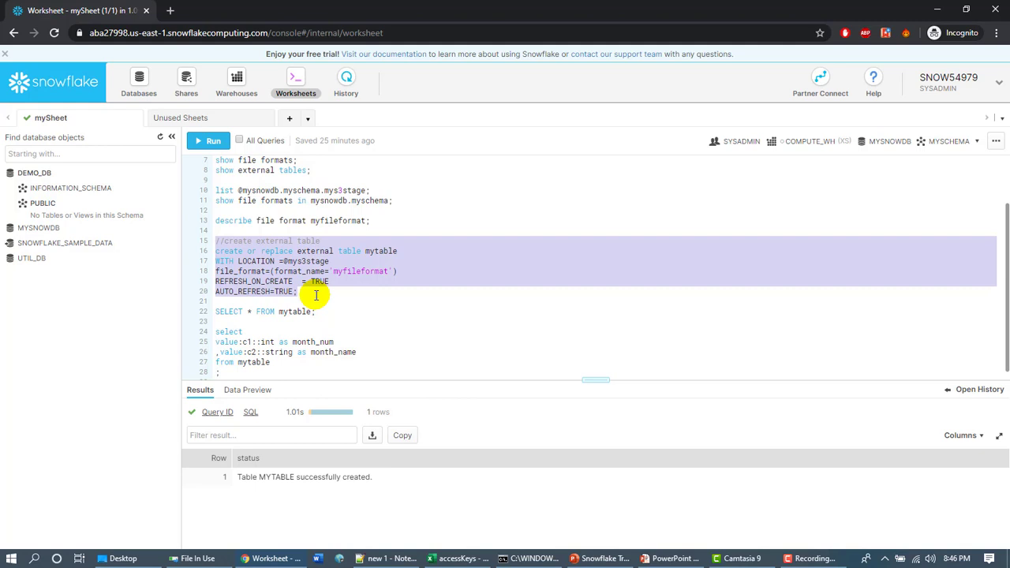
{"action": "left_click", "coordinate": [303, 311]}
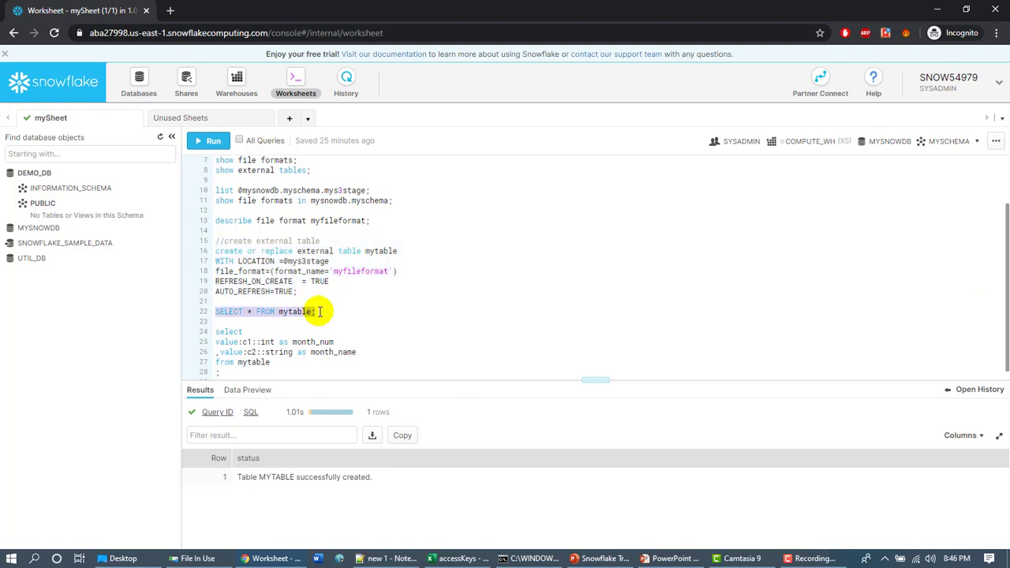
{"action": "left_click", "coordinate": [208, 141]}
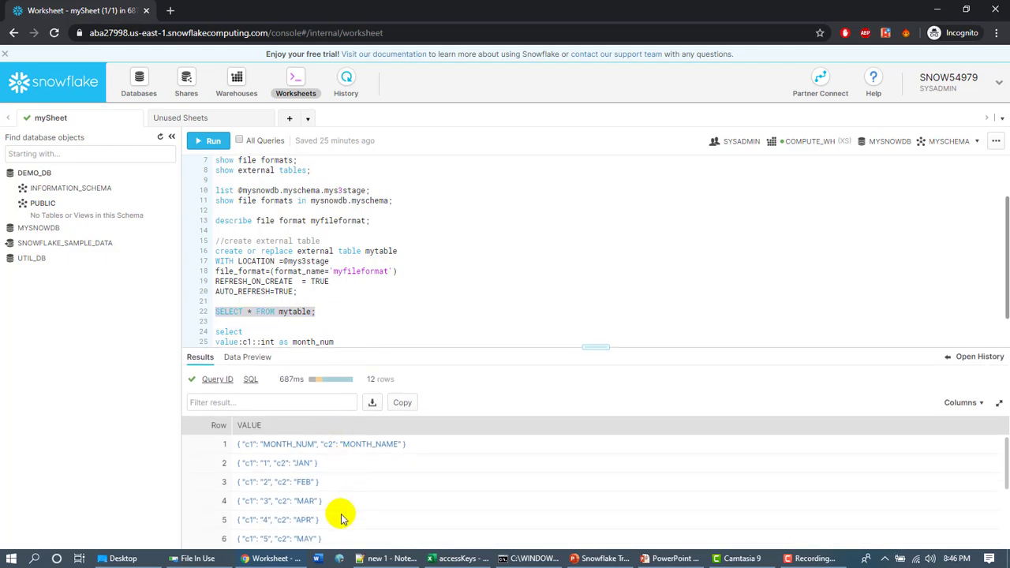
{"action": "mouse_move", "coordinate": [340, 451]}
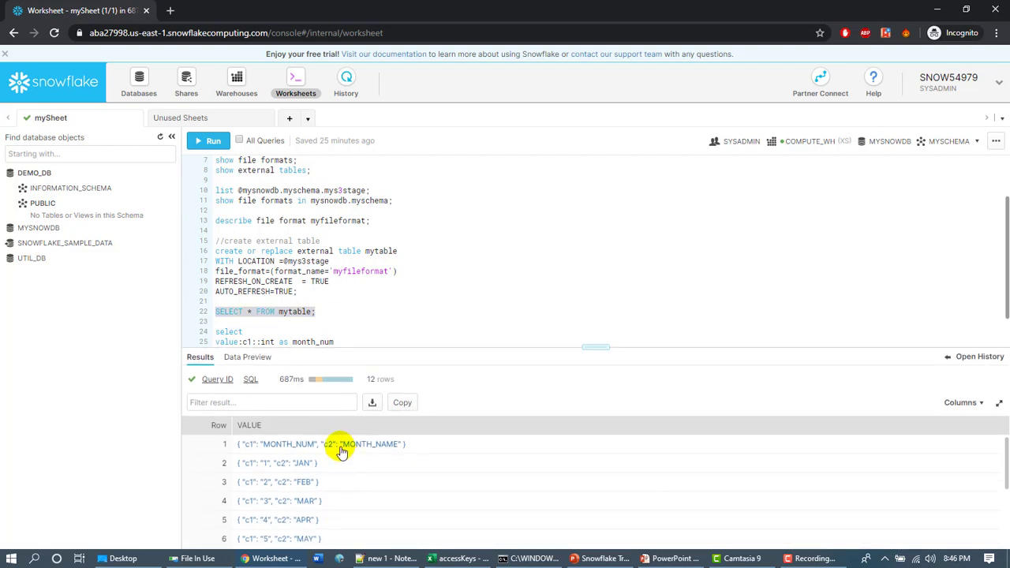
{"action": "left_click", "coordinate": [341, 444]}
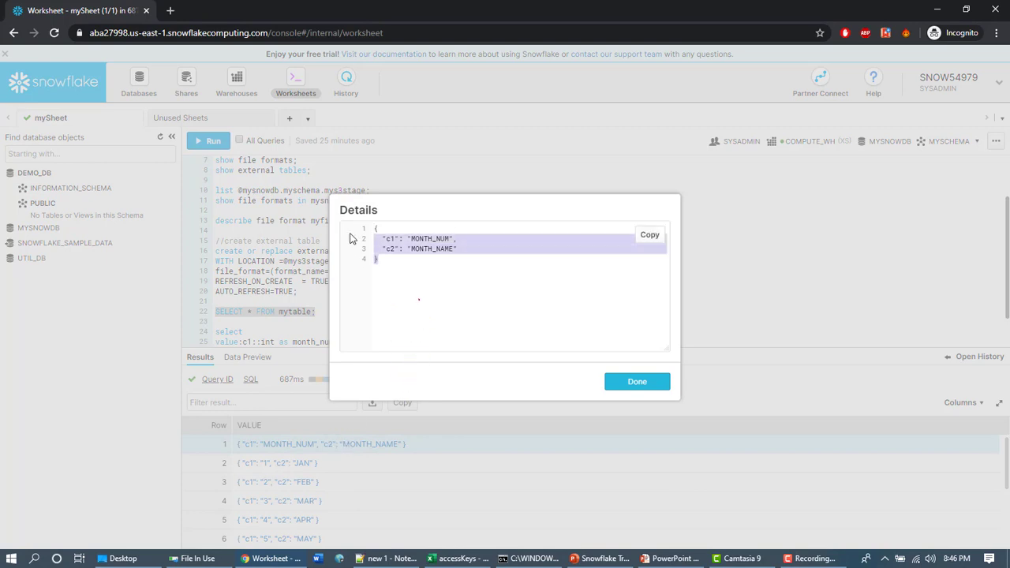
{"action": "mouse_move", "coordinate": [638, 380]}
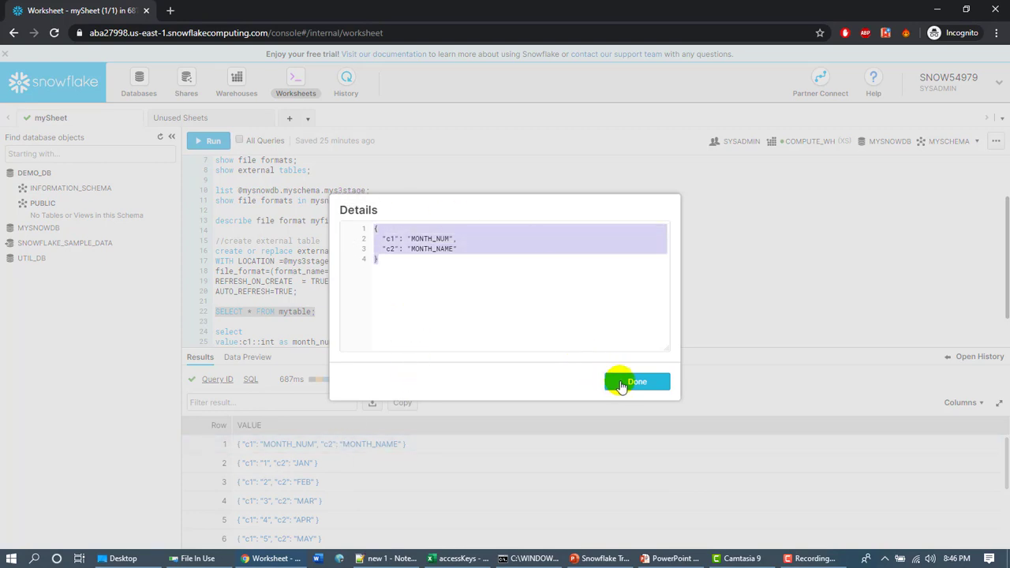
{"action": "left_click", "coordinate": [637, 380]}
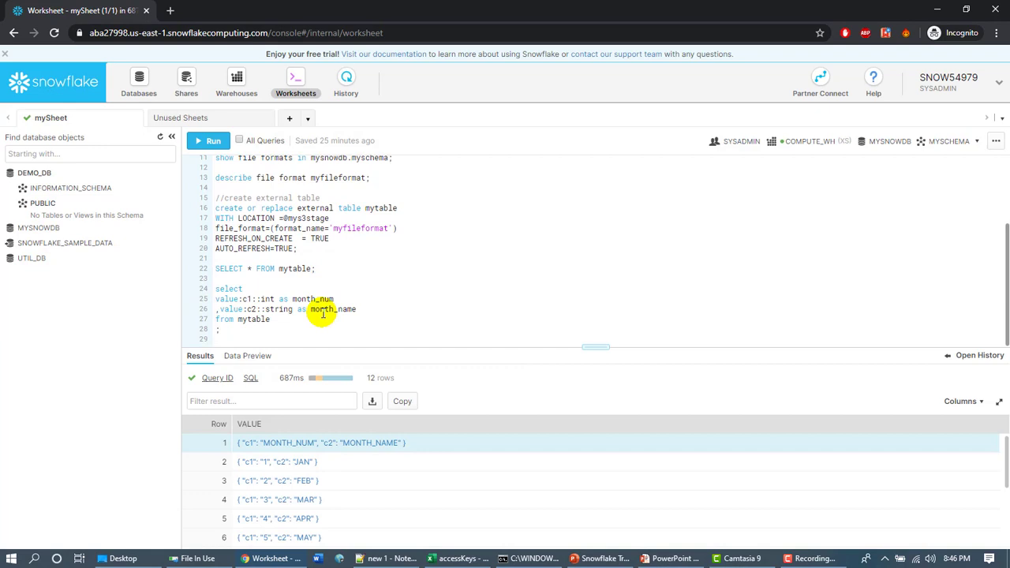
{"action": "mouse_move", "coordinate": [235, 330]}
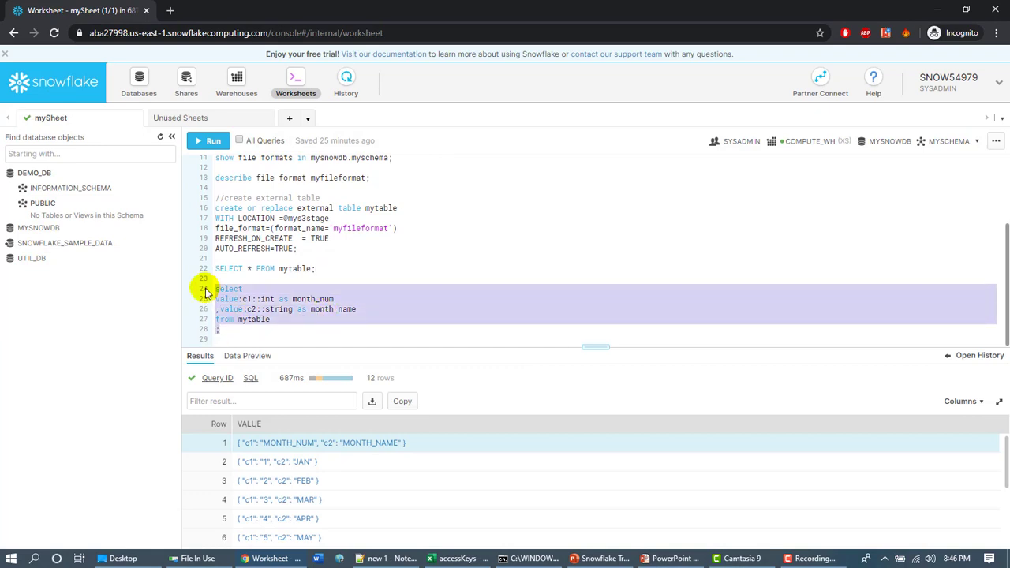
Step: Run SELECT value:c1::int month_num ... FROM mytable, hitting 'Failed to cast MONTH_NUM to FIXED'
{"action": "left_click", "coordinate": [209, 140]}
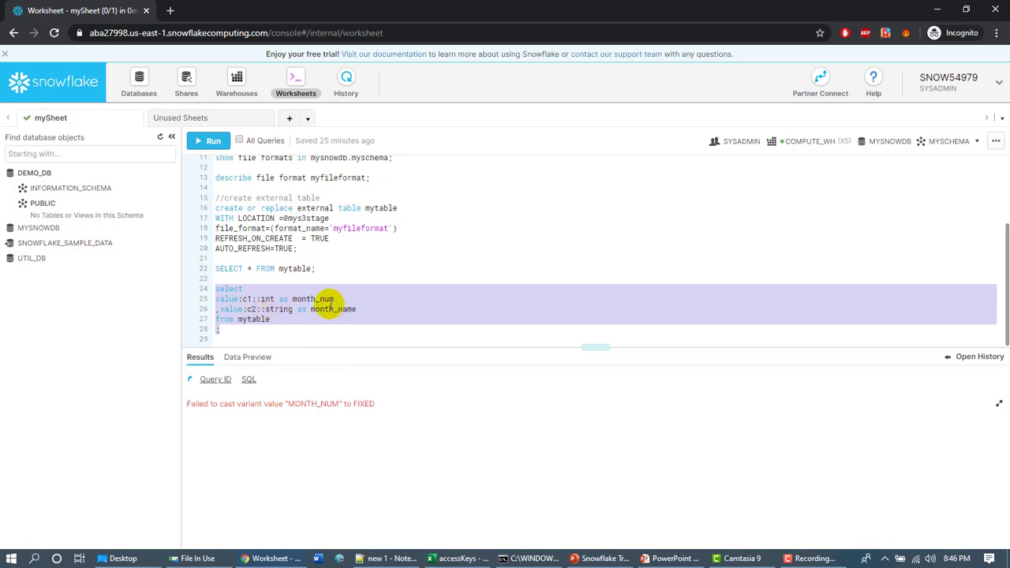
{"action": "mouse_move", "coordinate": [309, 331]}
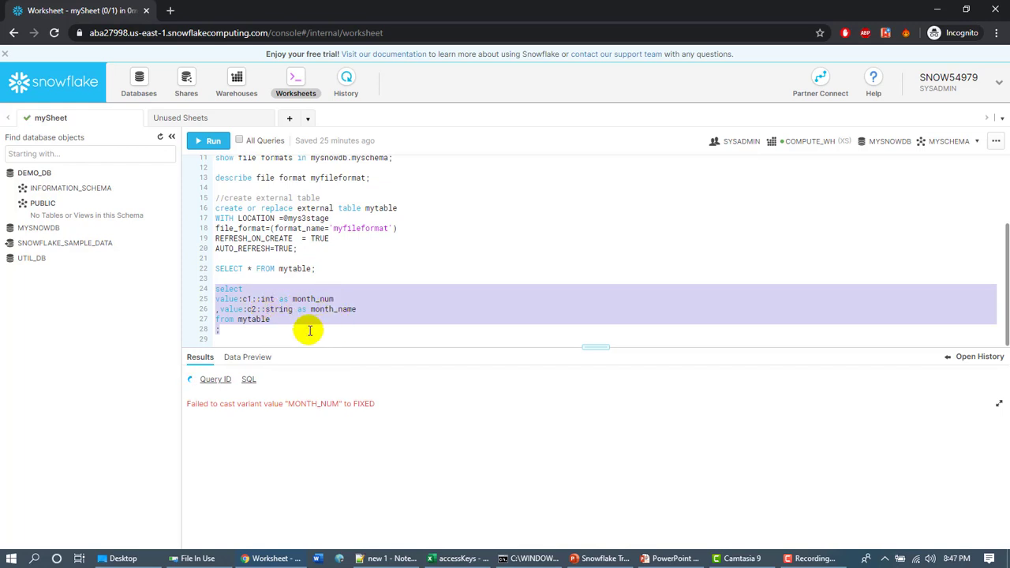
{"action": "left_click", "coordinate": [309, 330]}
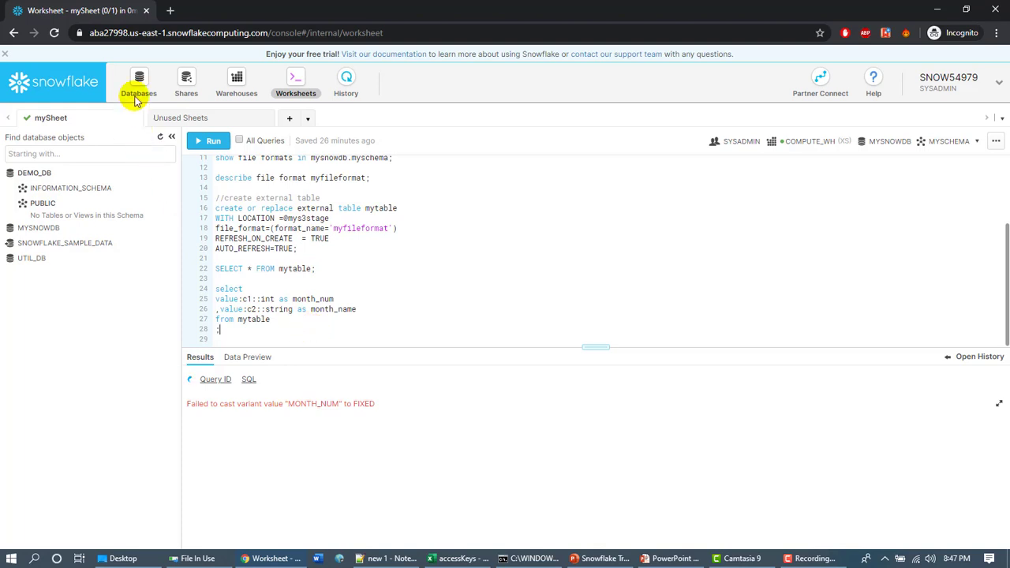
Step: Edit MYFILEFORMAT to skip 1 header line, save, and return to the worksheet
{"action": "left_click", "coordinate": [139, 82]}
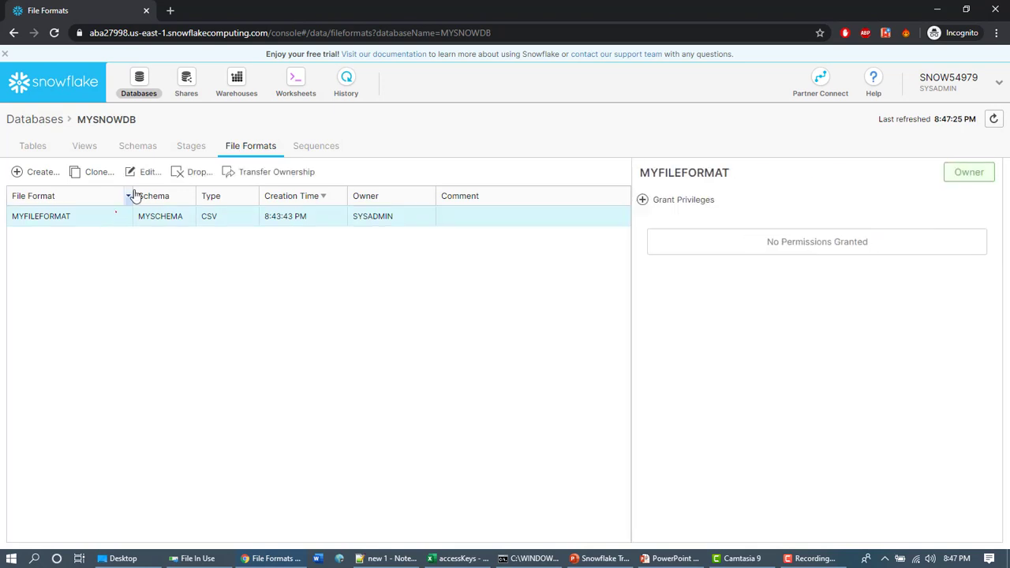
{"action": "left_click", "coordinate": [149, 172]}
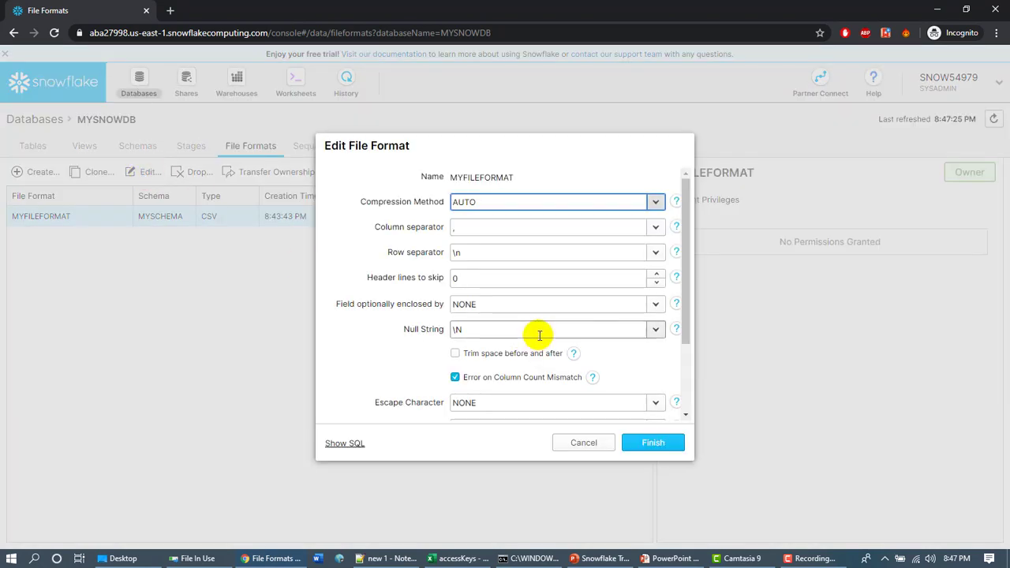
{"action": "left_click", "coordinate": [656, 275]}
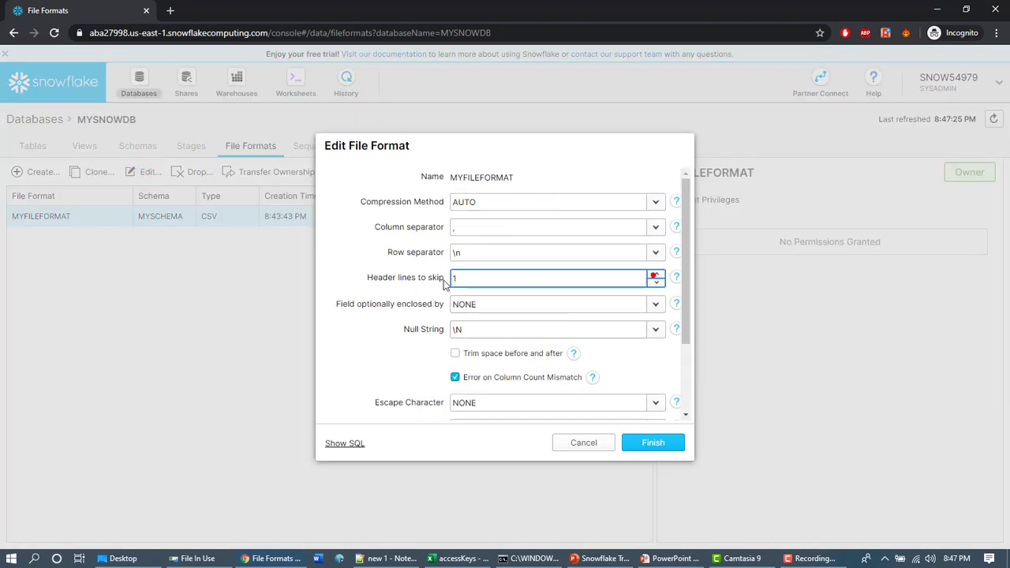
{"action": "left_click", "coordinate": [653, 441]}
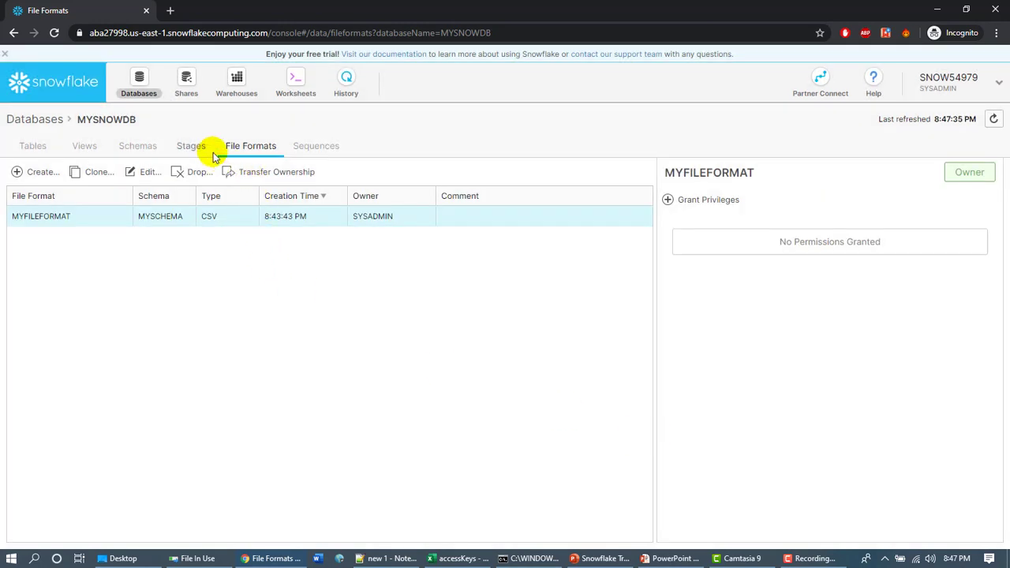
{"action": "mouse_move", "coordinate": [271, 87]}
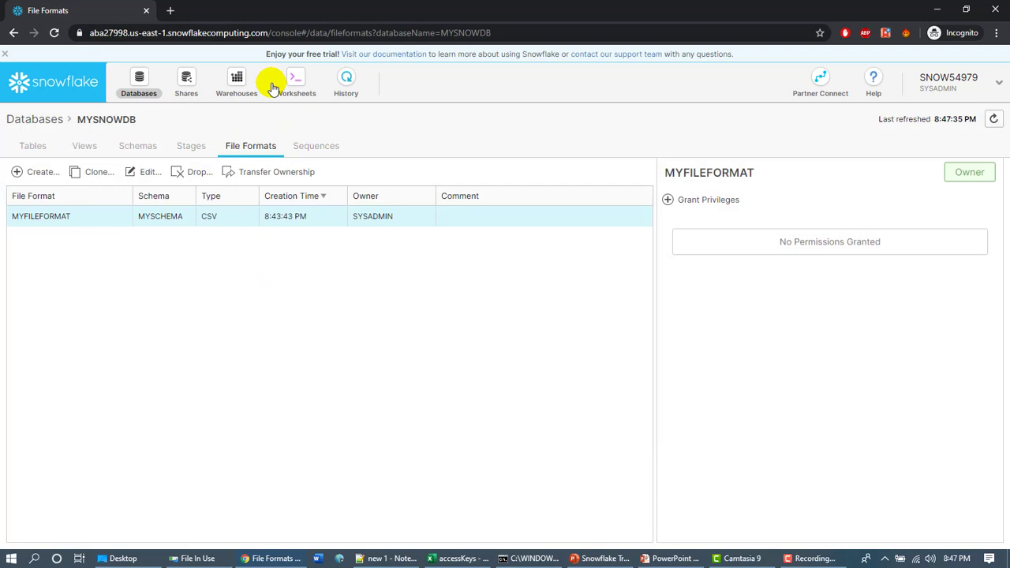
{"action": "left_click", "coordinate": [297, 82]}
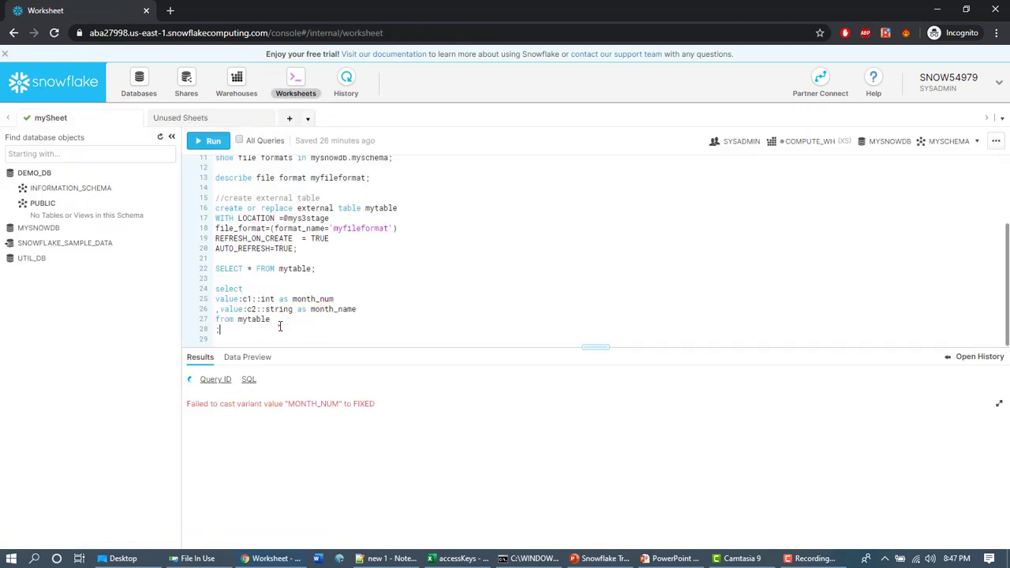
Step: Rerun the typed month query, returning 11 rows of MONTH_NUM and MONTH_NAME starting 1 JAN
{"action": "left_click", "coordinate": [208, 140]}
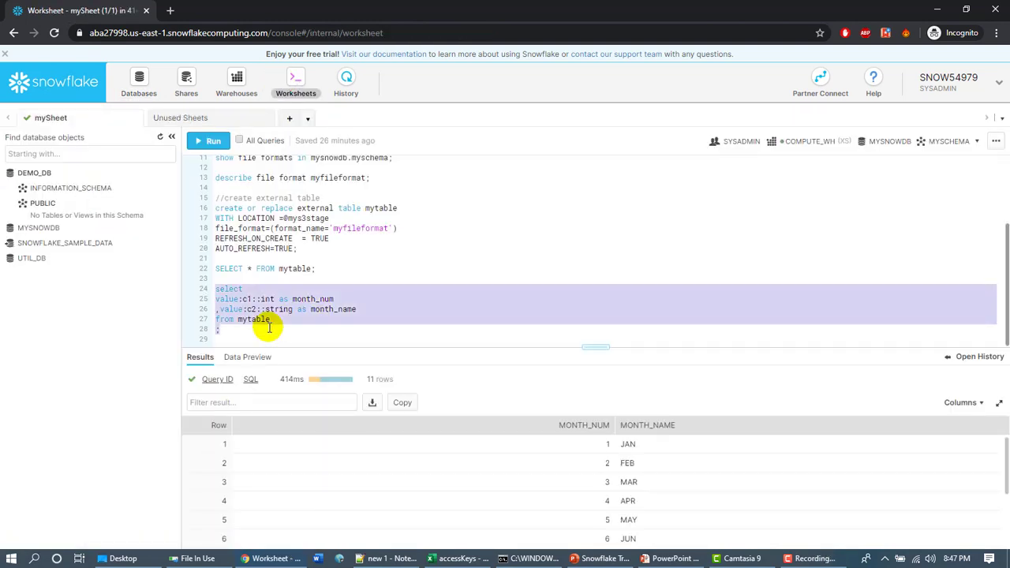
{"action": "mouse_move", "coordinate": [528, 505]}
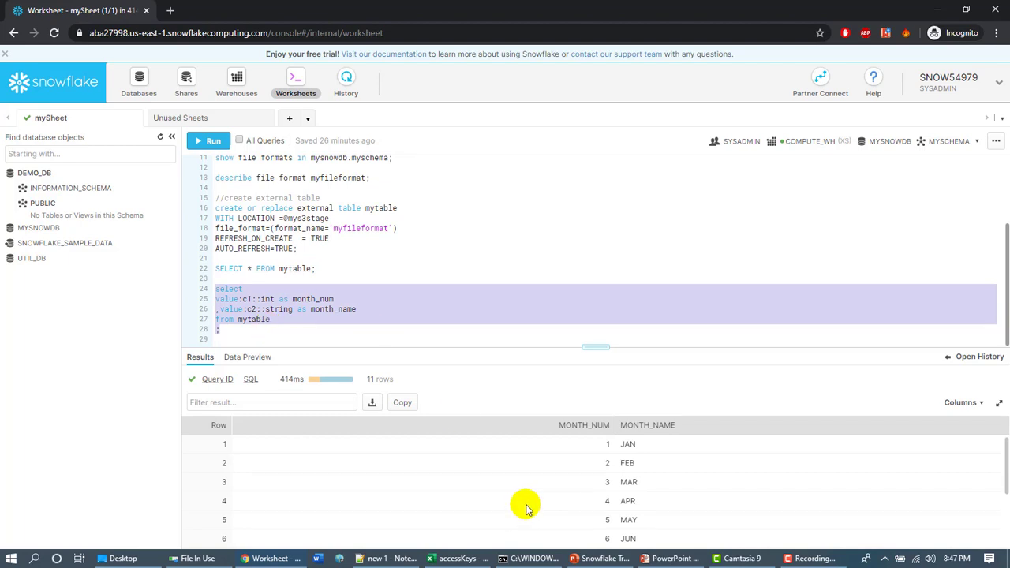
{"action": "mouse_move", "coordinate": [539, 489]}
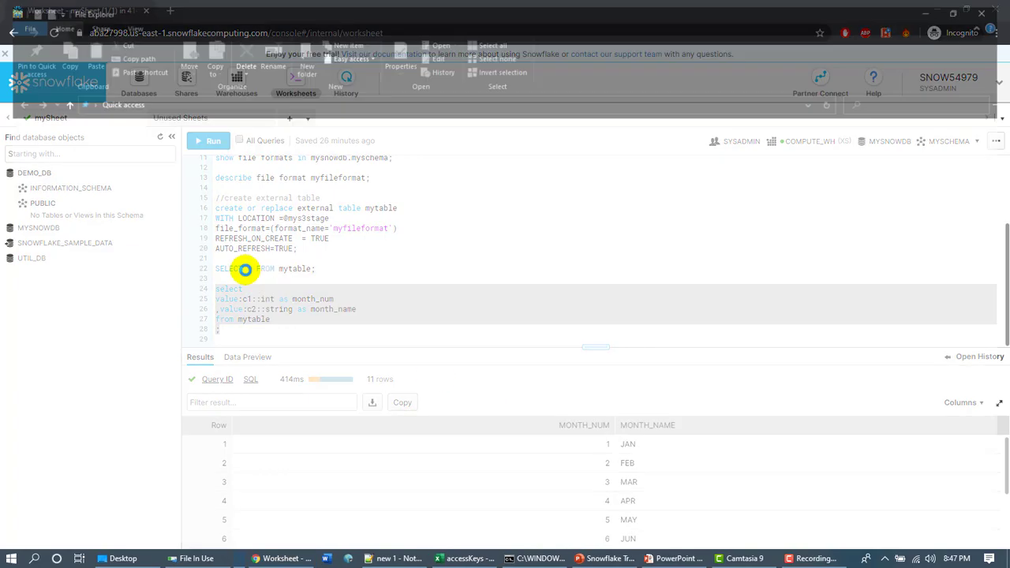
Step: From File Explorer's Quick access, open the Months spreadsheet in Excel and maximize it
{"action": "left_click", "coordinate": [251, 559]}
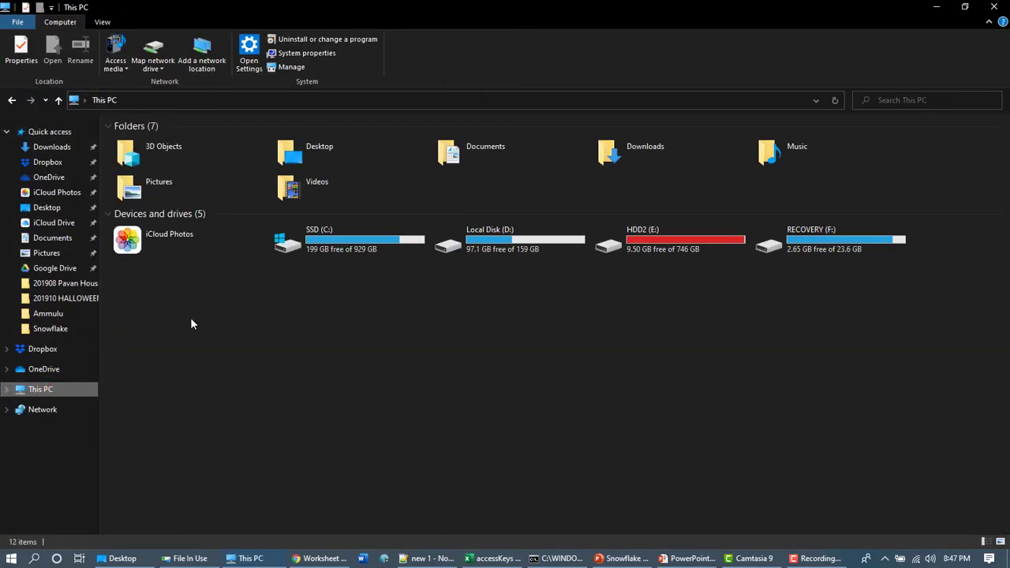
{"action": "left_click", "coordinate": [49, 133]}
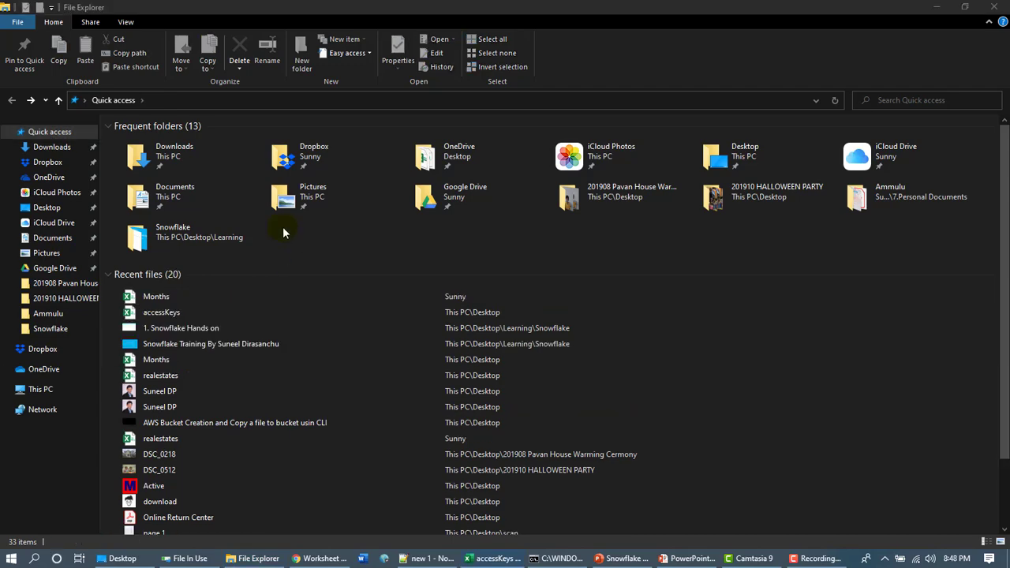
{"action": "double_click", "coordinate": [155, 297]}
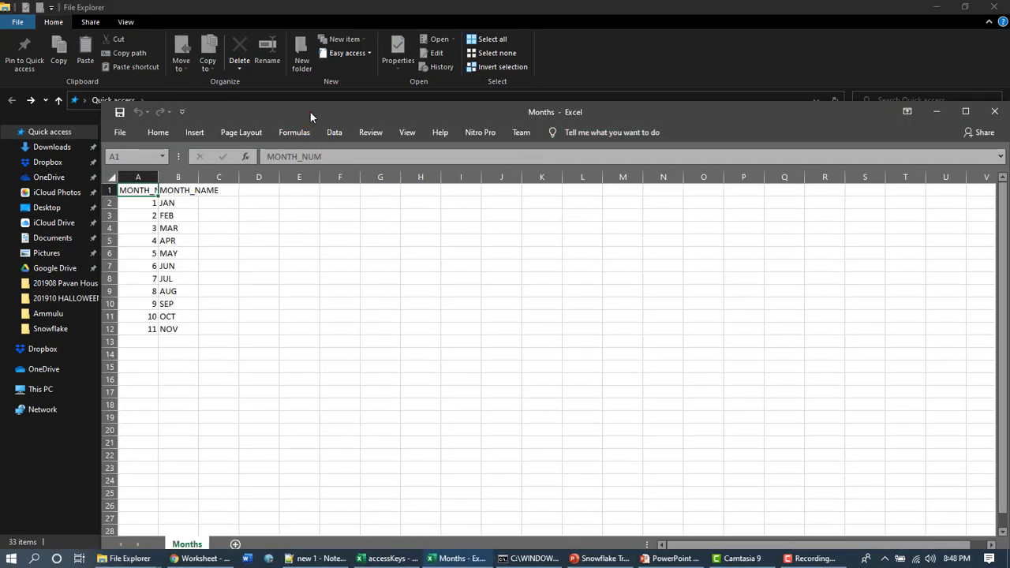
{"action": "left_click", "coordinate": [965, 110]}
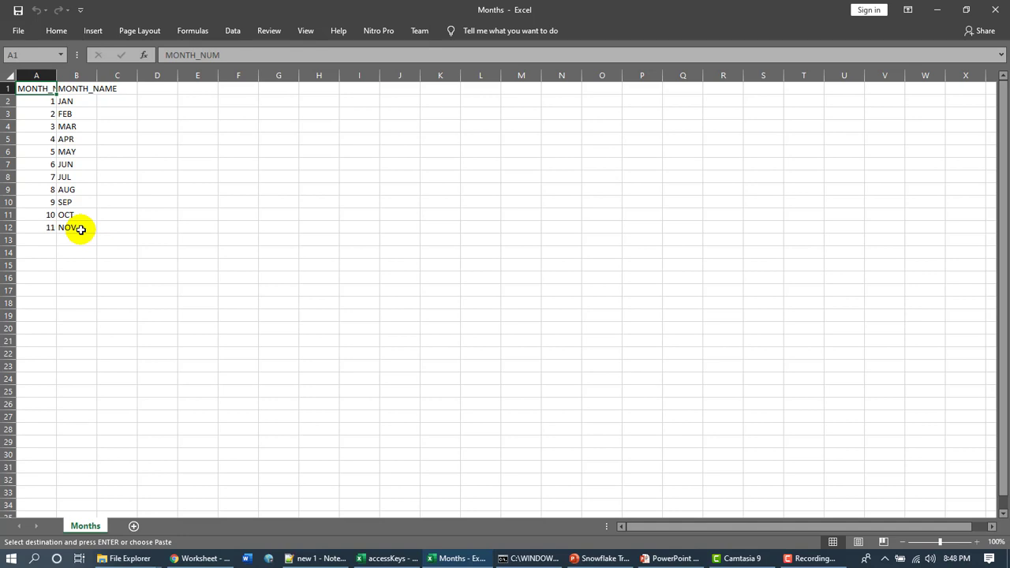